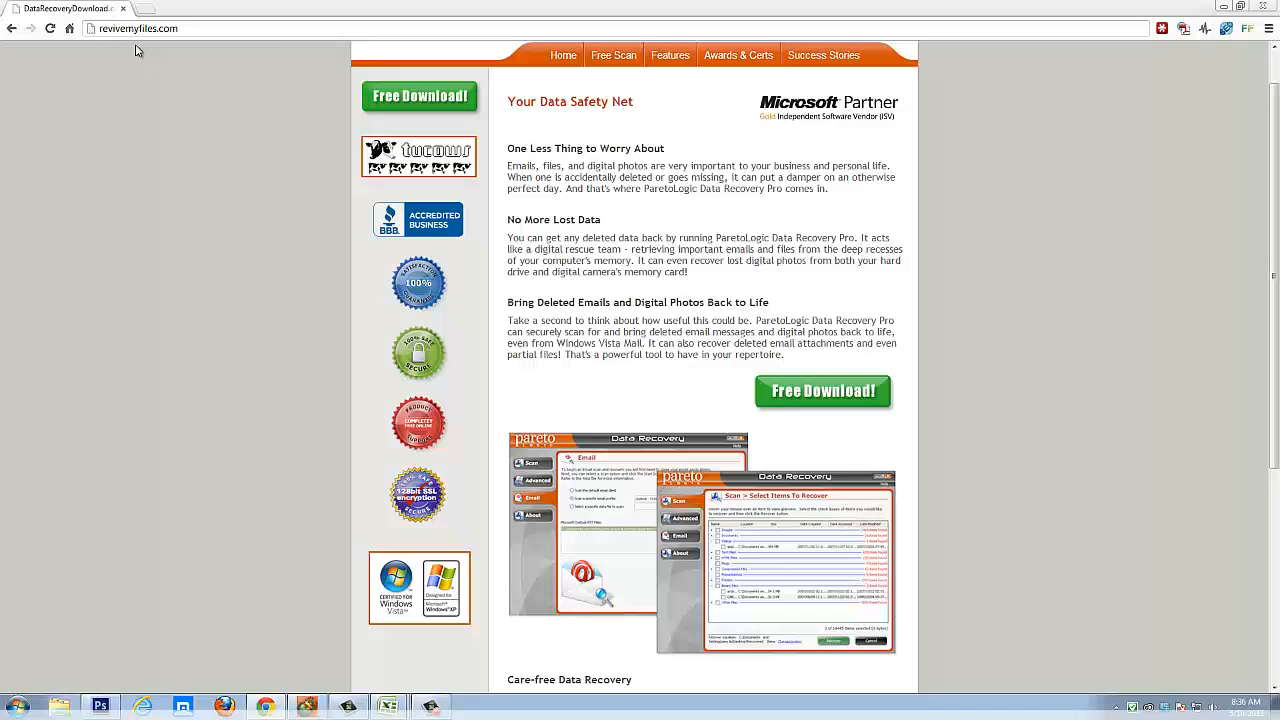
mouse_move(240, 122)
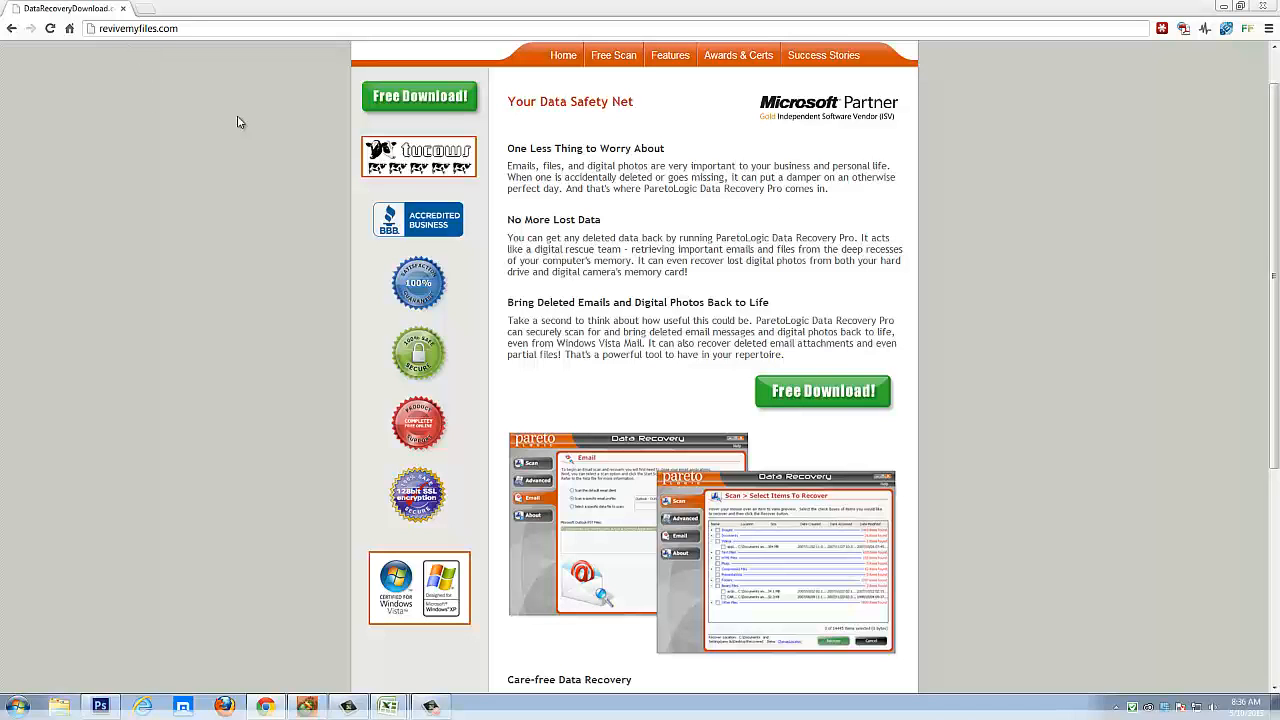
mouse_move(824, 390)
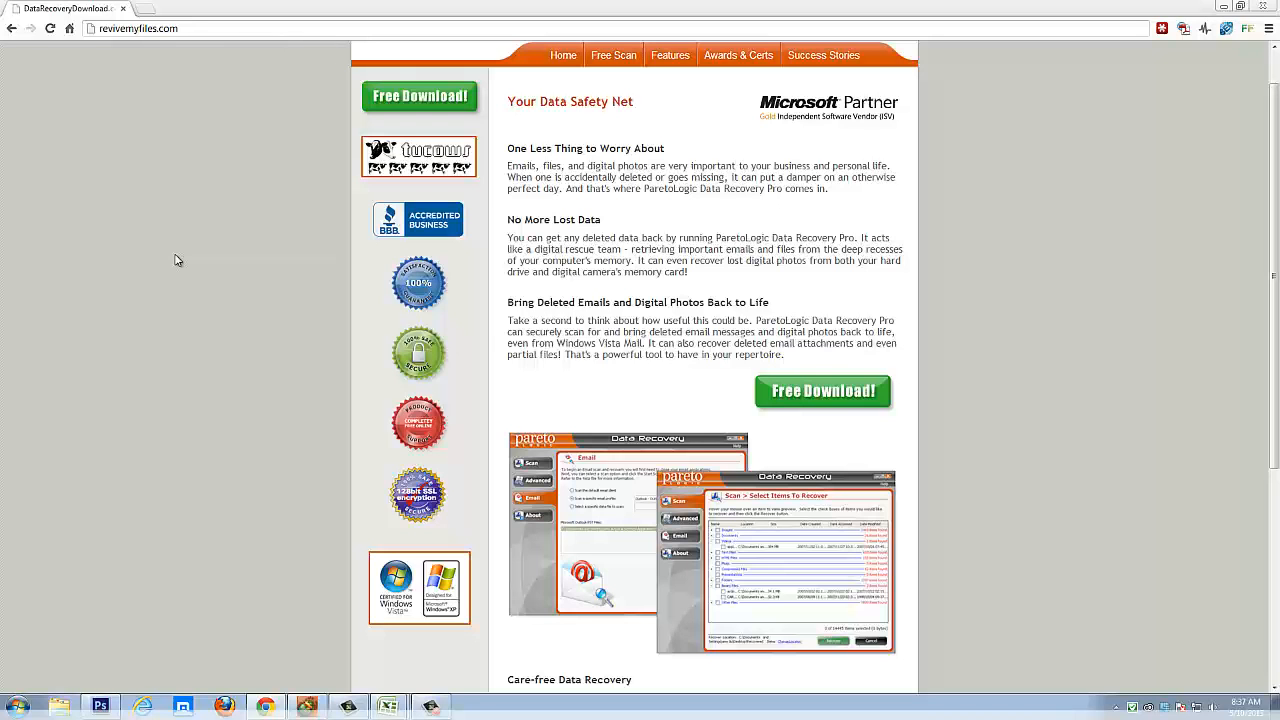
mouse_move(308, 676)
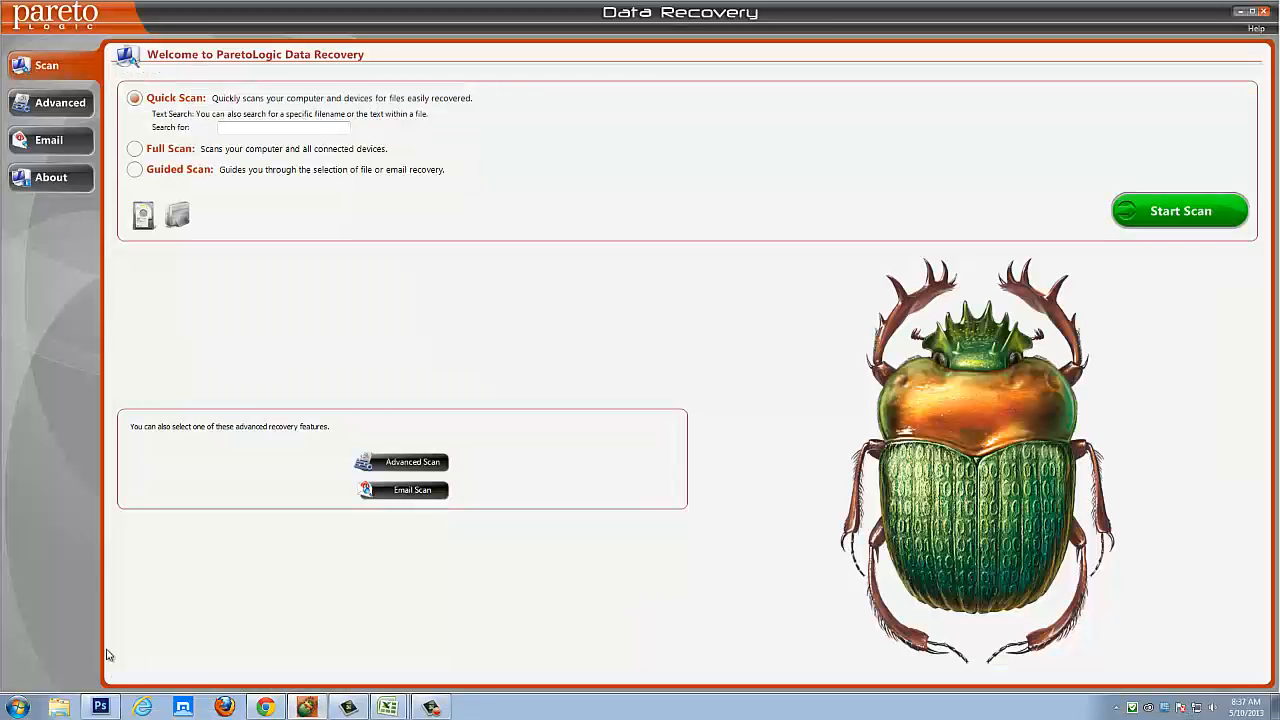
mouse_move(44, 634)
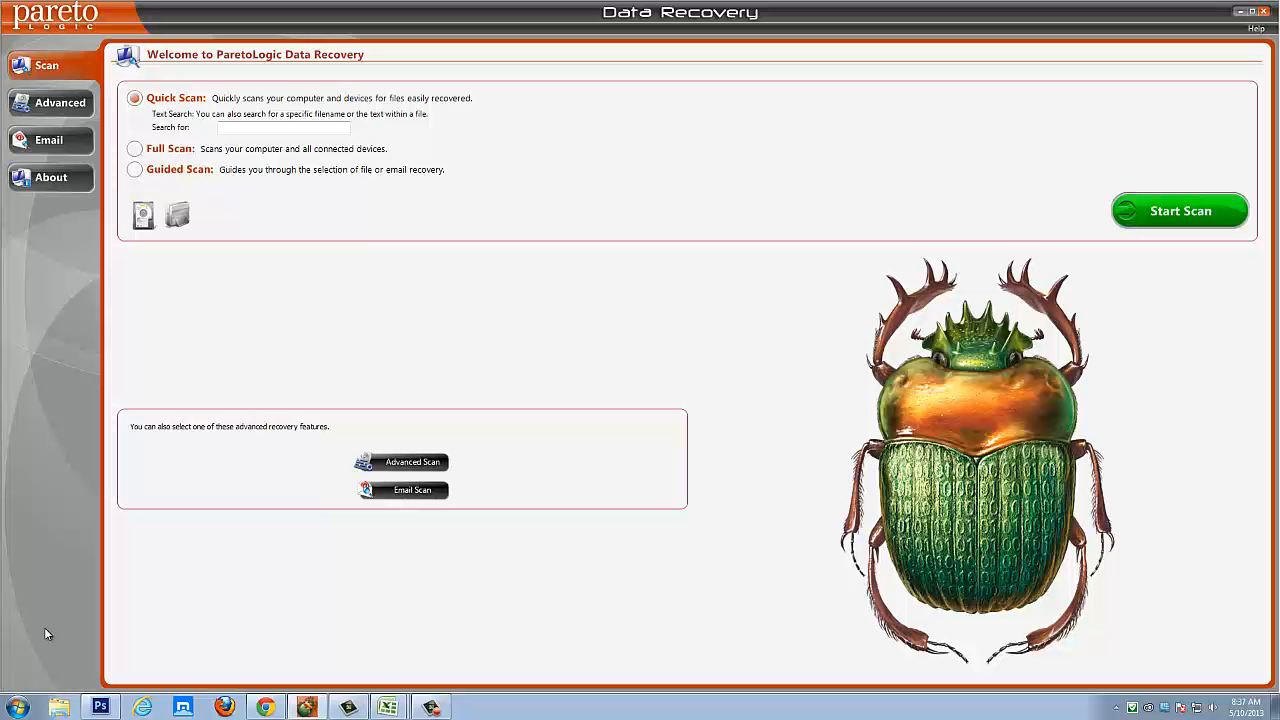
mouse_move(68, 532)
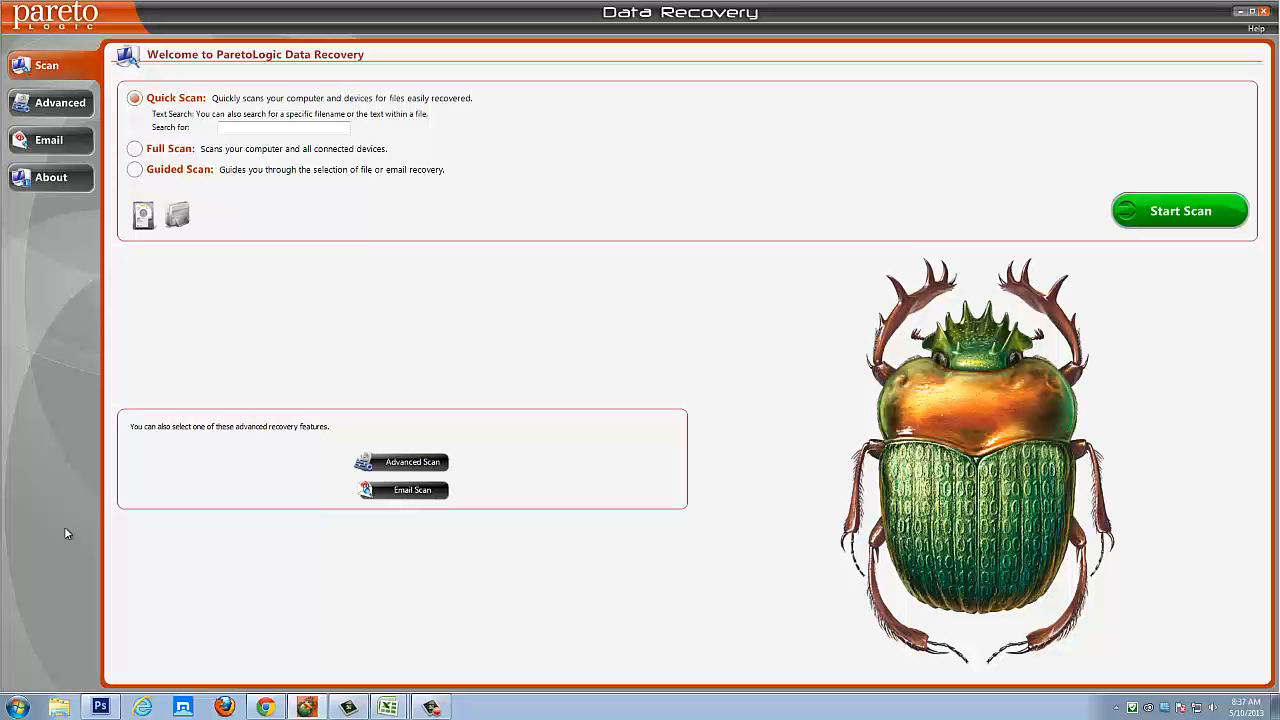
mouse_move(188, 358)
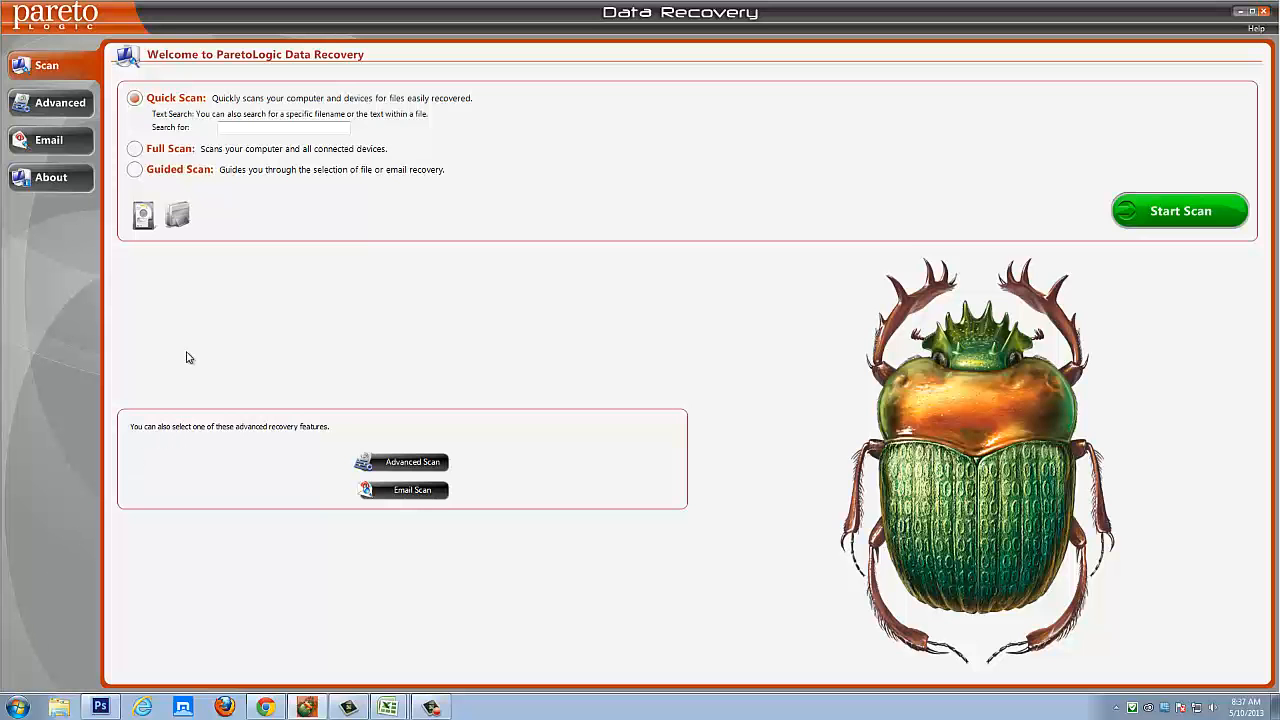
mouse_move(266, 316)
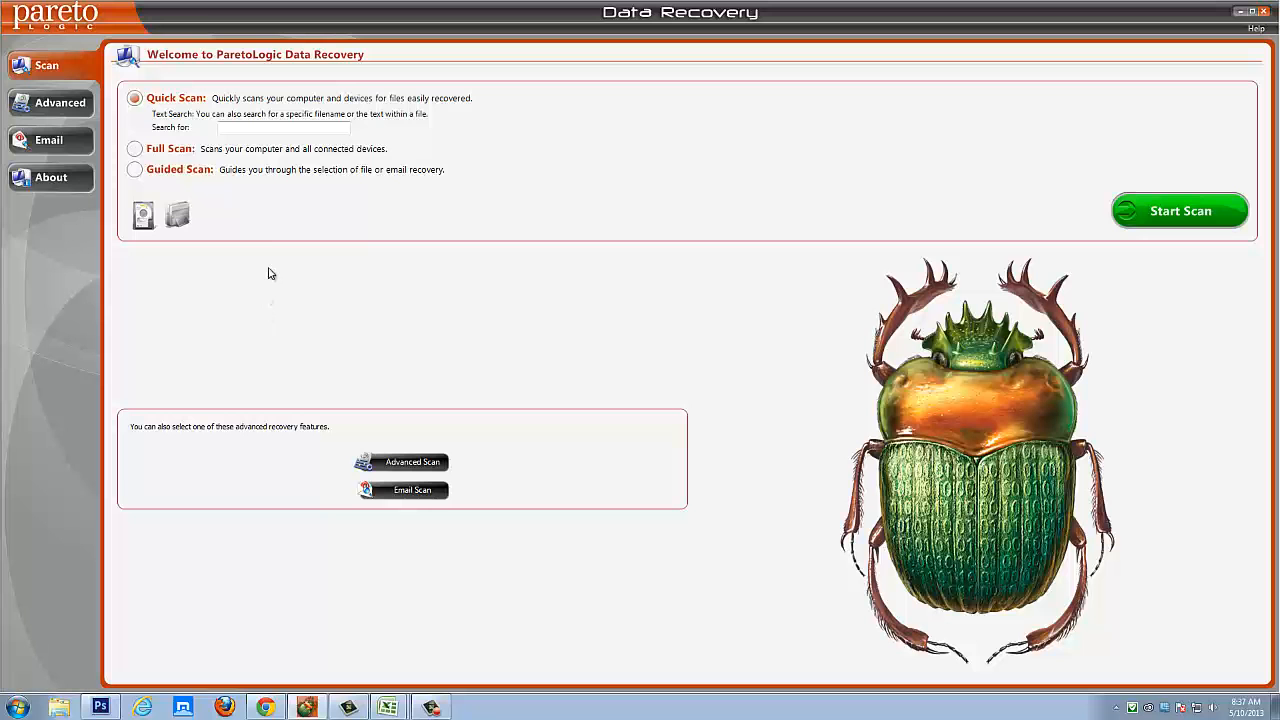
mouse_move(36, 64)
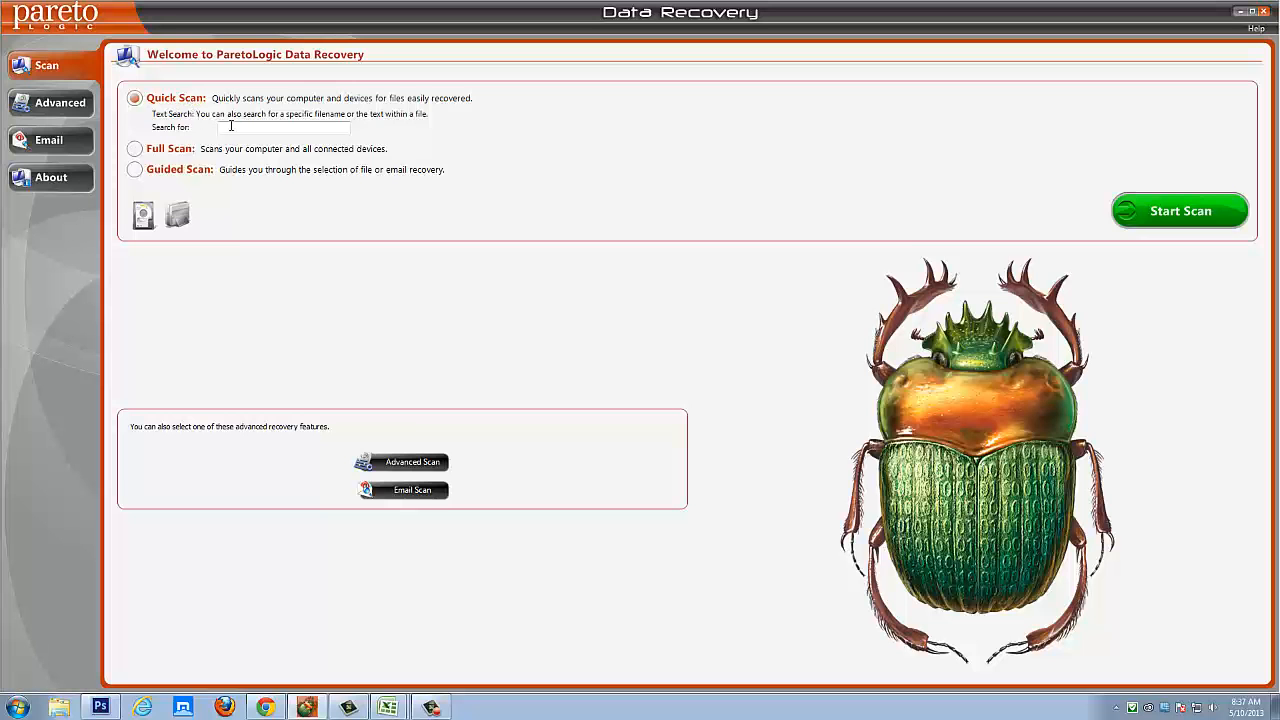
Step: Switch the scan type from Quick Scan to Full Scan, then settle on Guided Scan
left_click(284, 128)
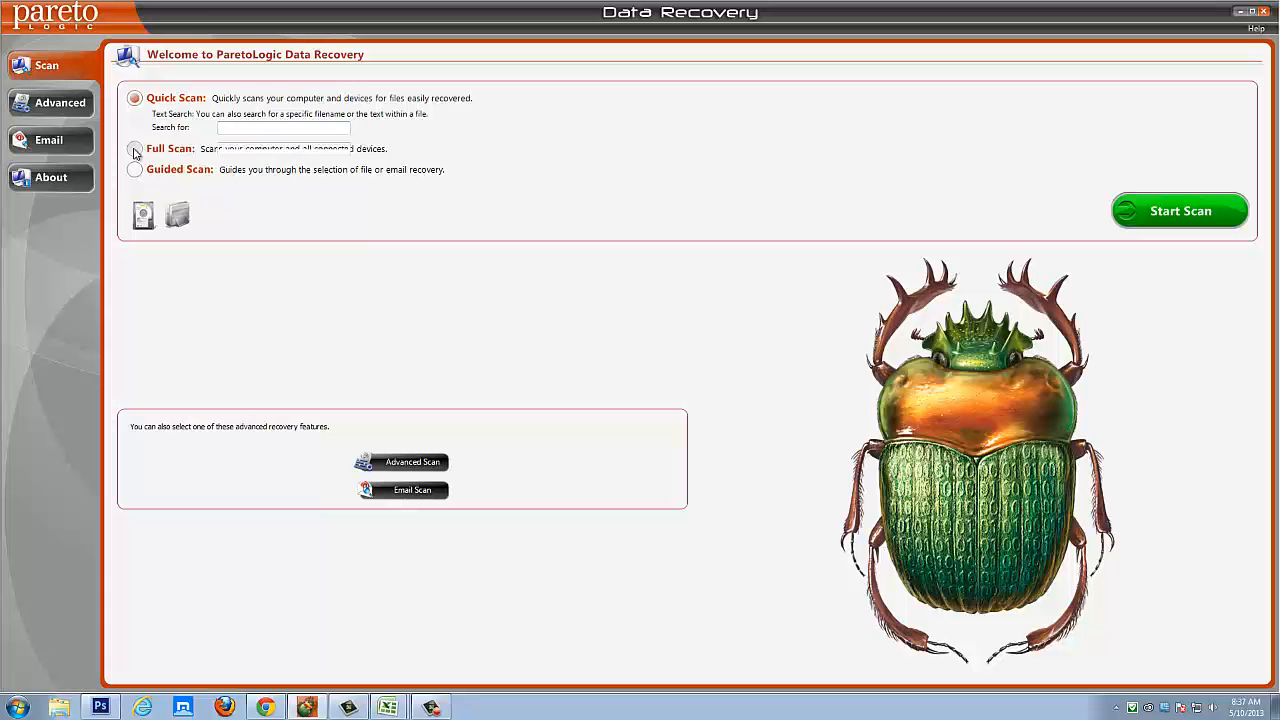
left_click(136, 118)
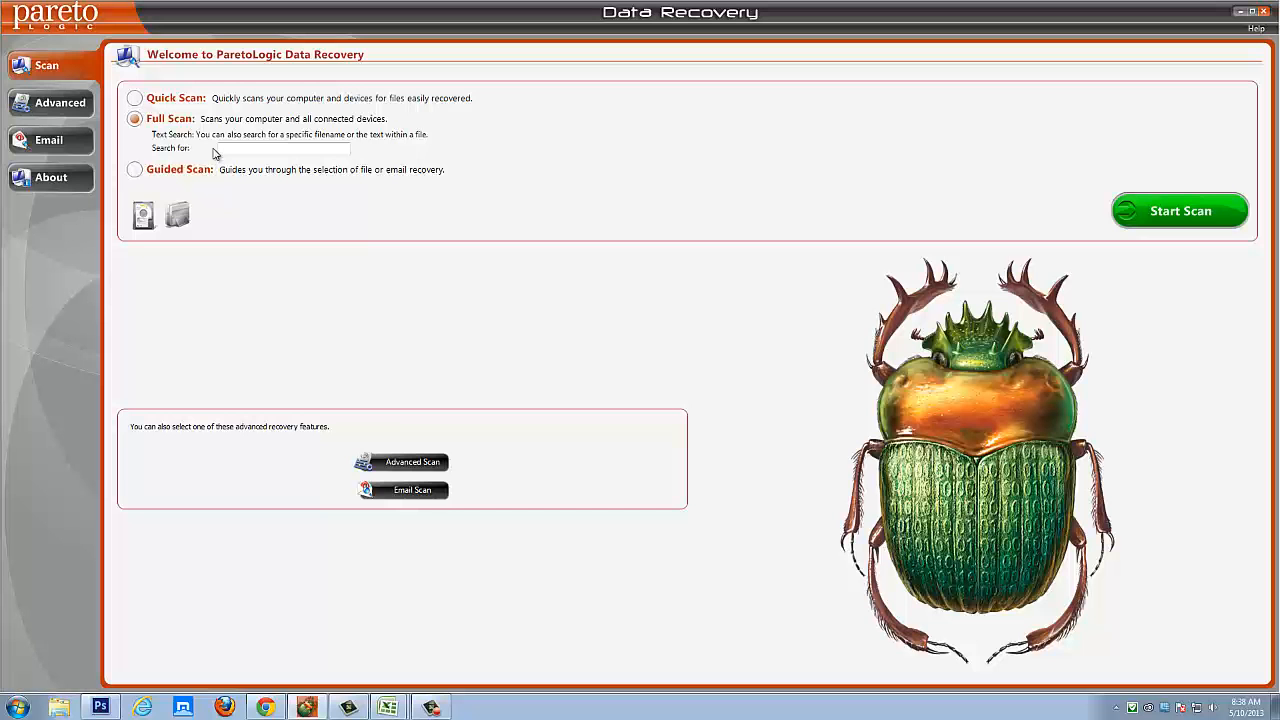
mouse_move(168, 150)
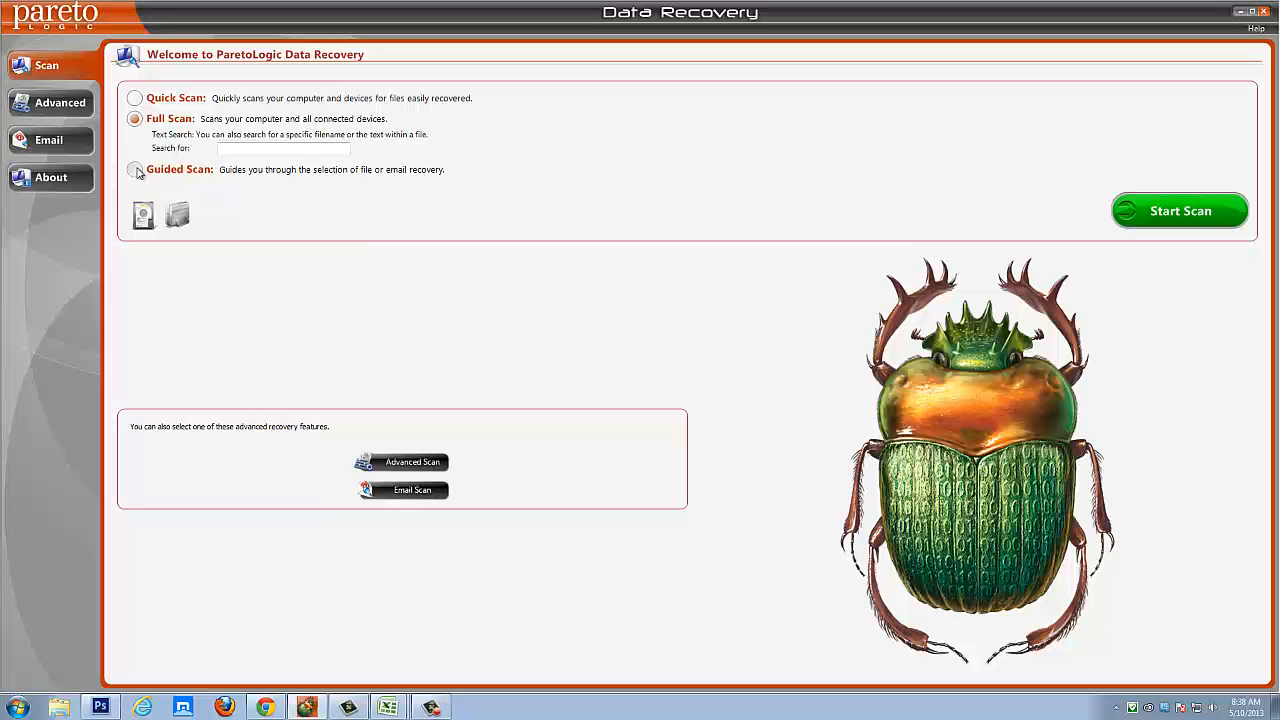
left_click(136, 168)
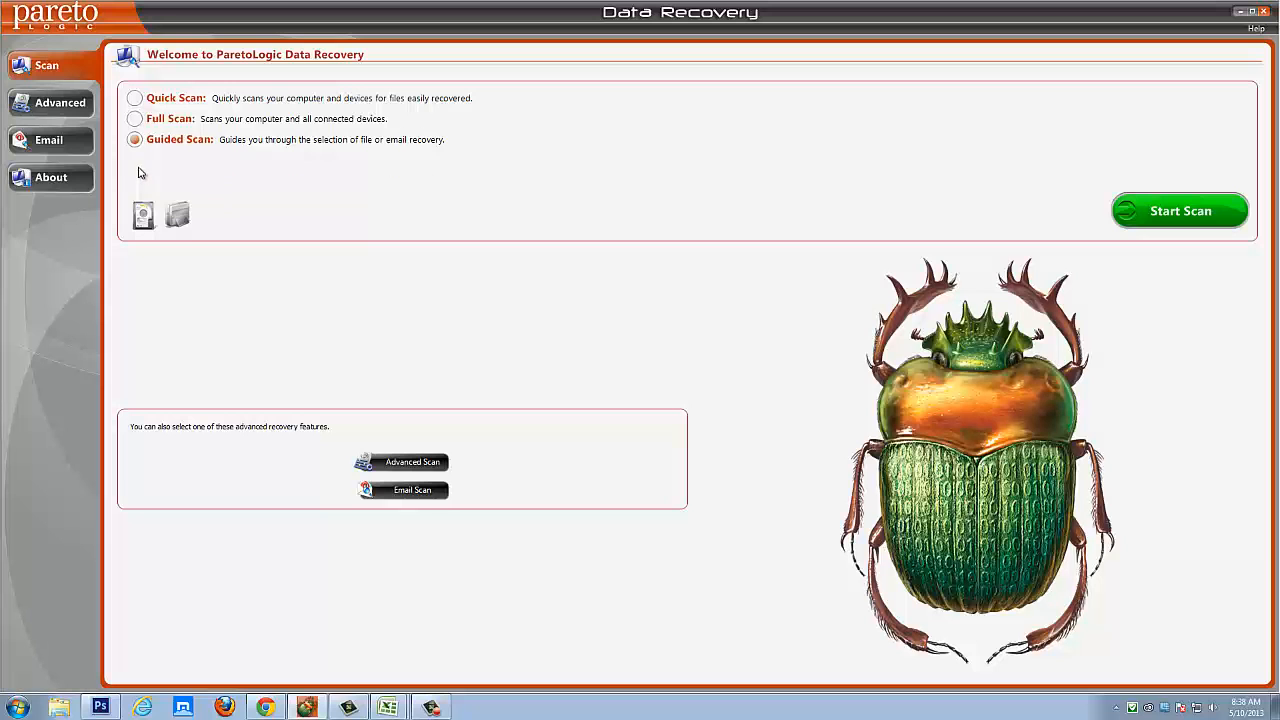
mouse_move(256, 192)
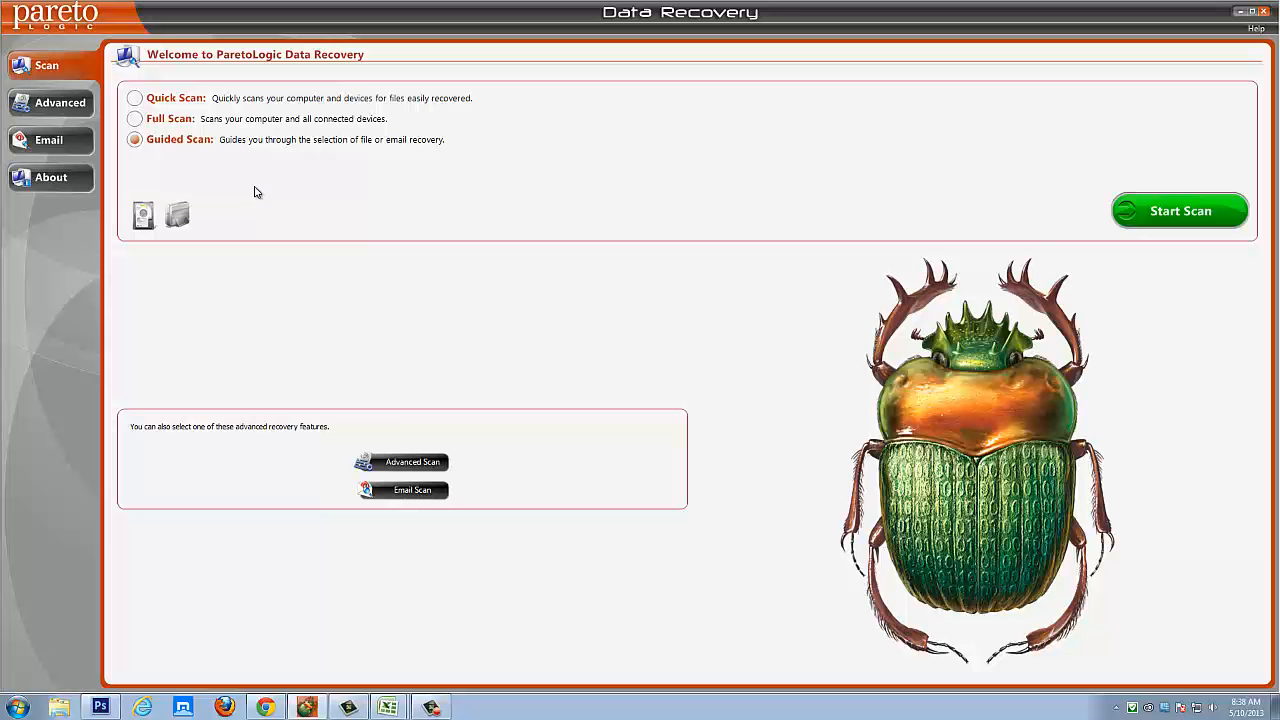
mouse_move(64, 120)
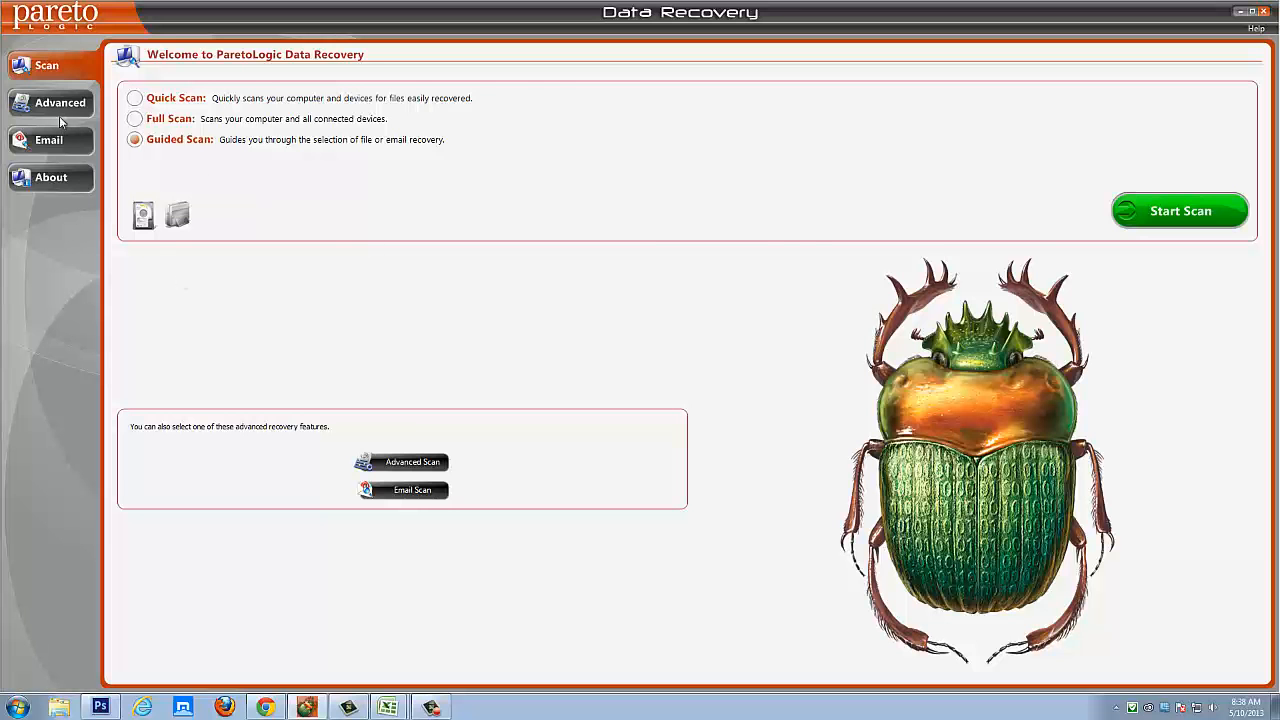
Step: Show the Advanced scan options with text search, scan areas and volume lists
left_click(60, 102)
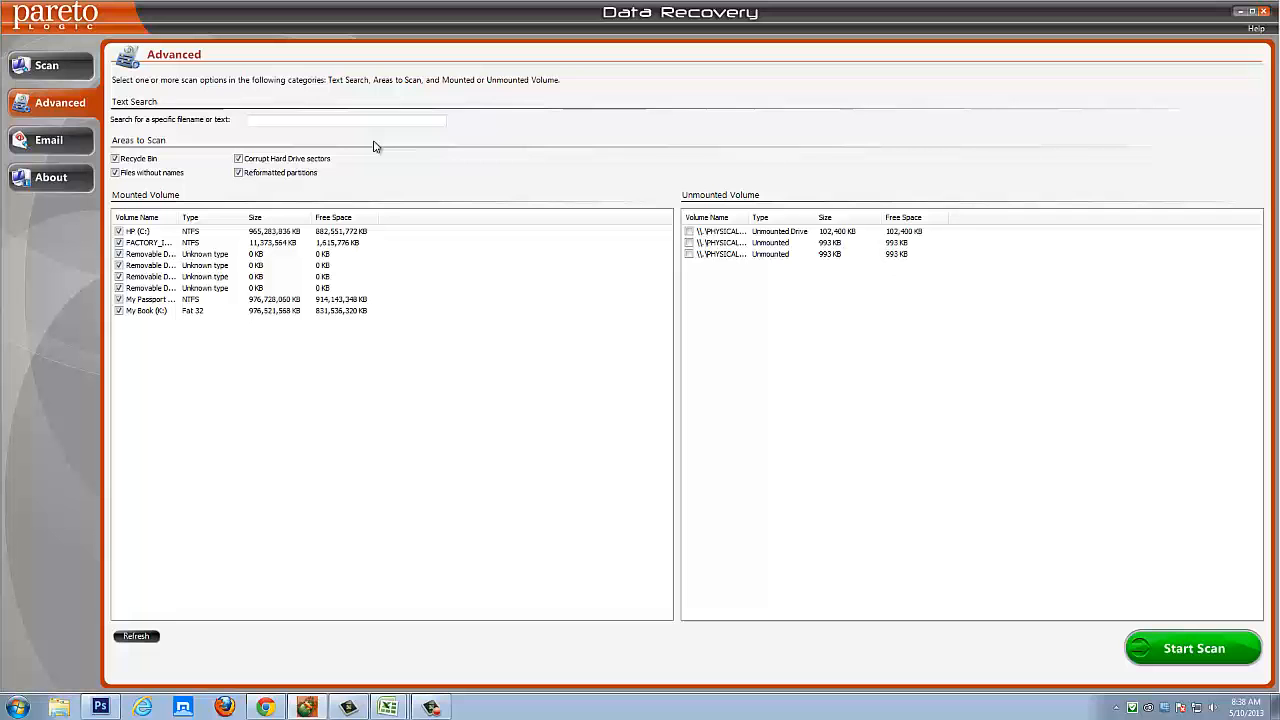
mouse_move(424, 146)
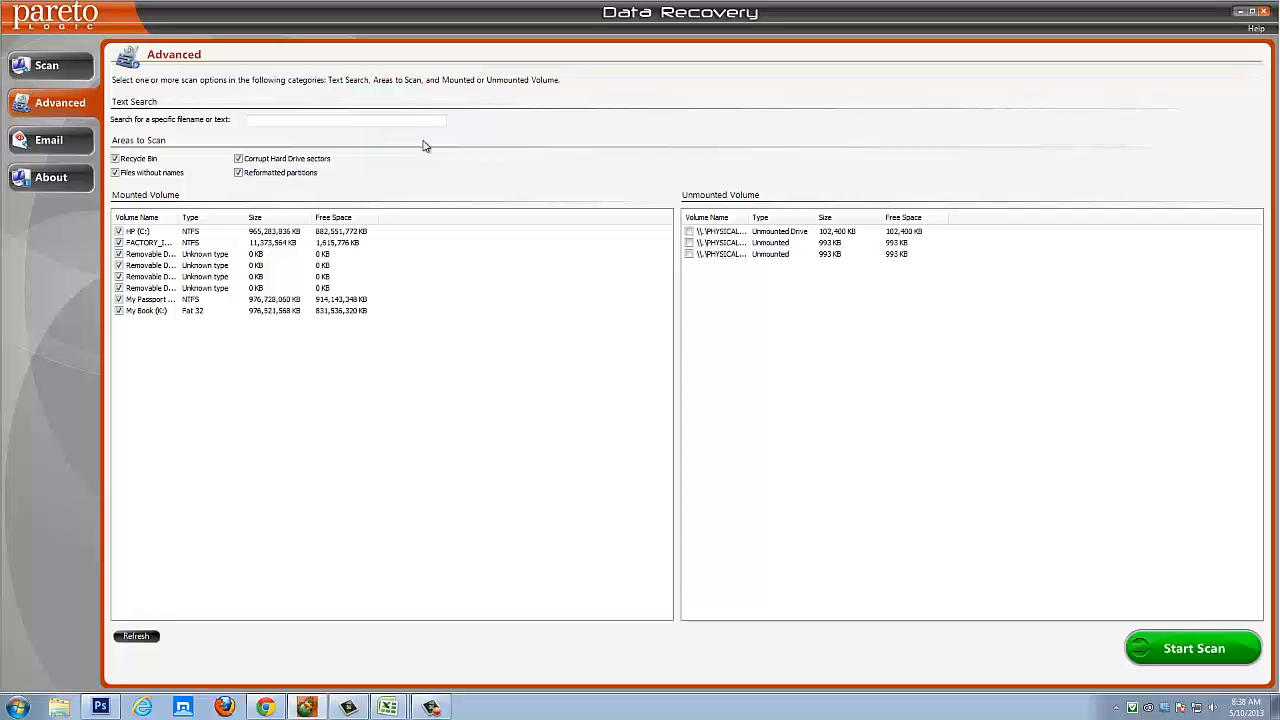
mouse_move(446, 156)
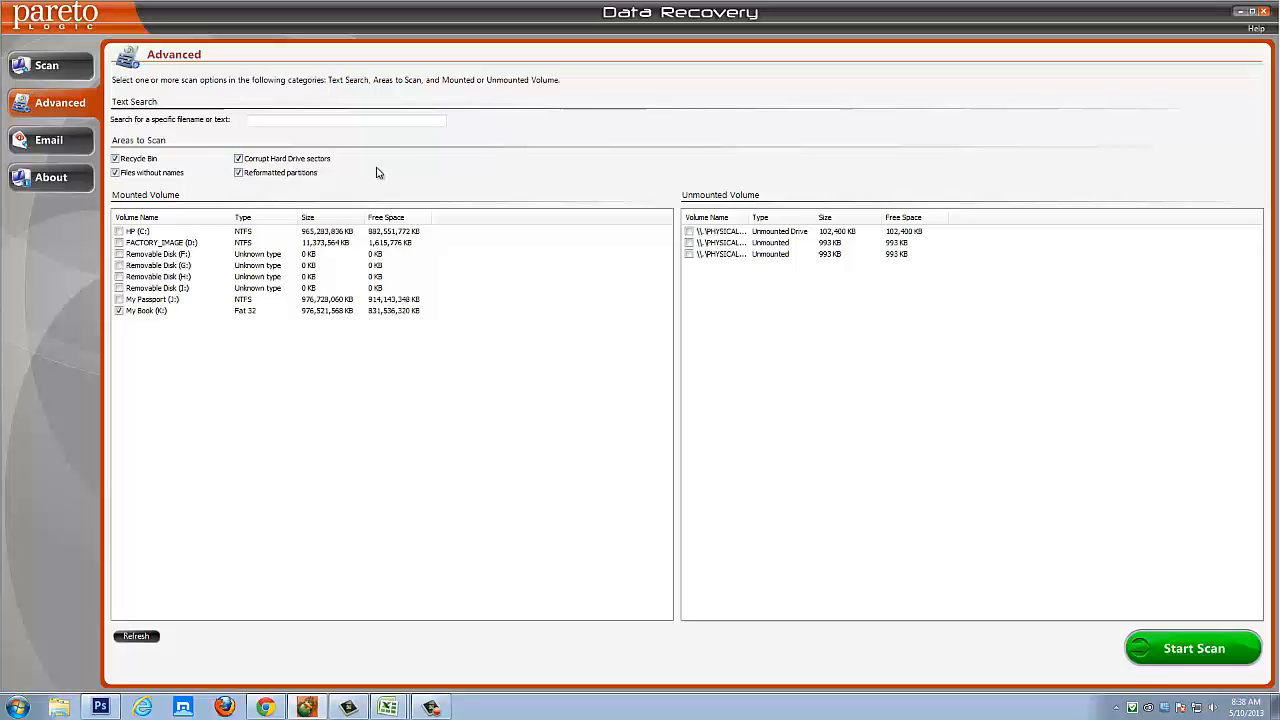
mouse_move(312, 178)
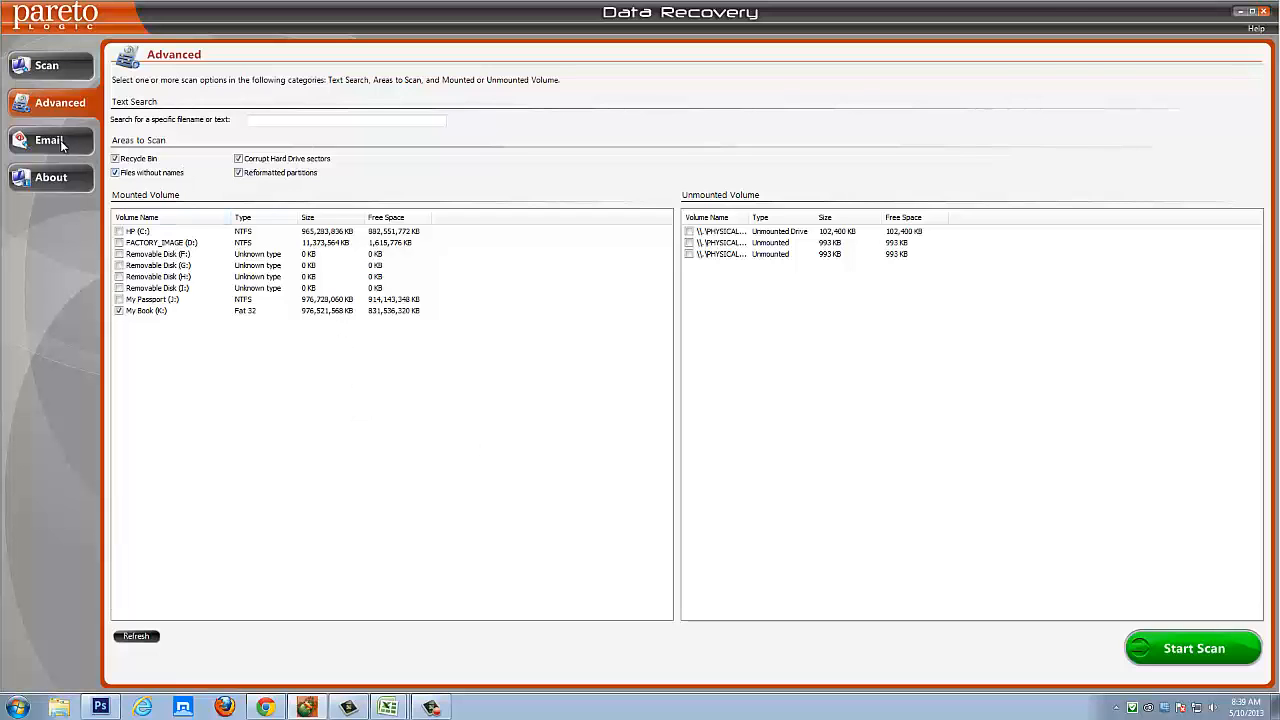
Step: In the Email section choose 'Scan a specific email profile', then return to the Scan welcome screen
left_click(48, 140)
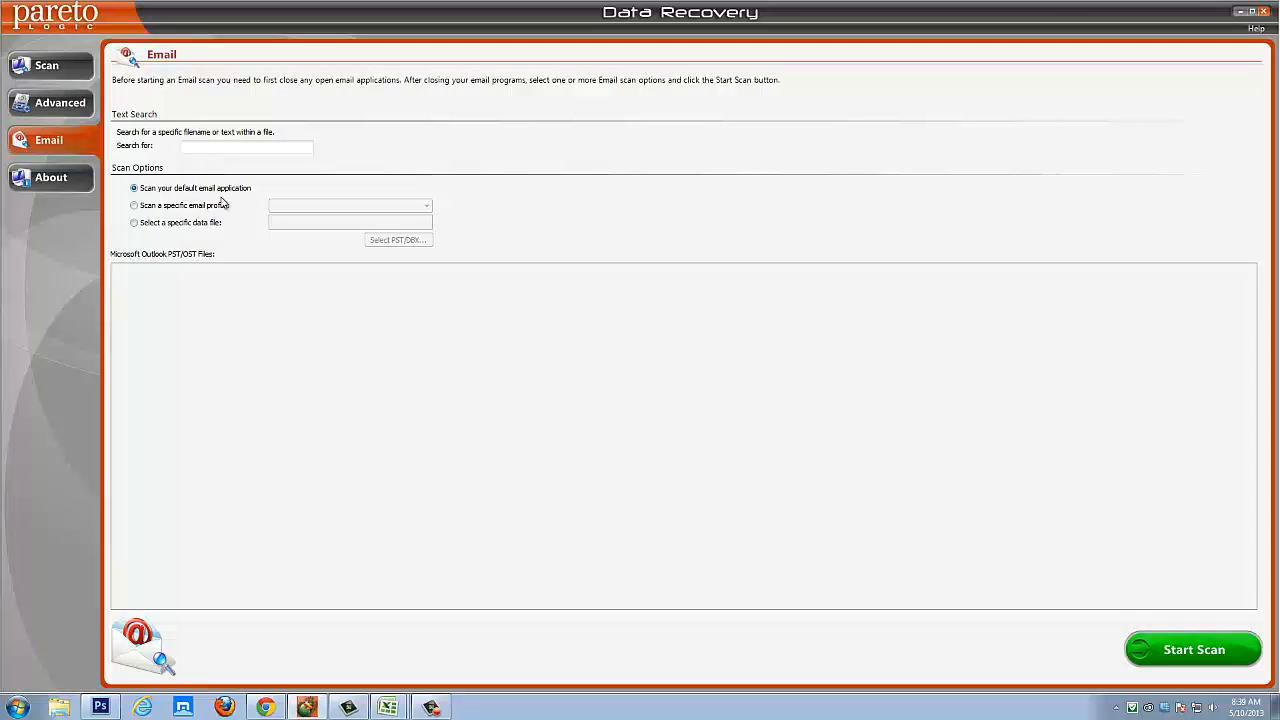
left_click(134, 204)
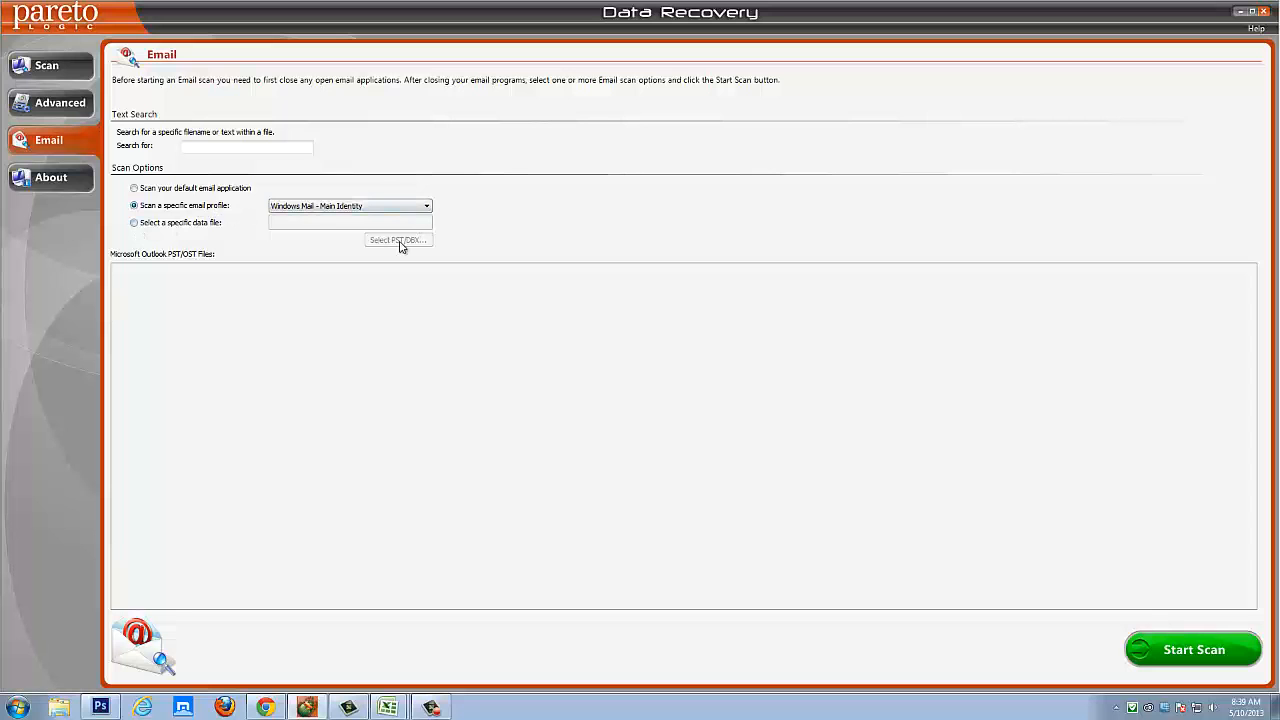
mouse_move(348, 268)
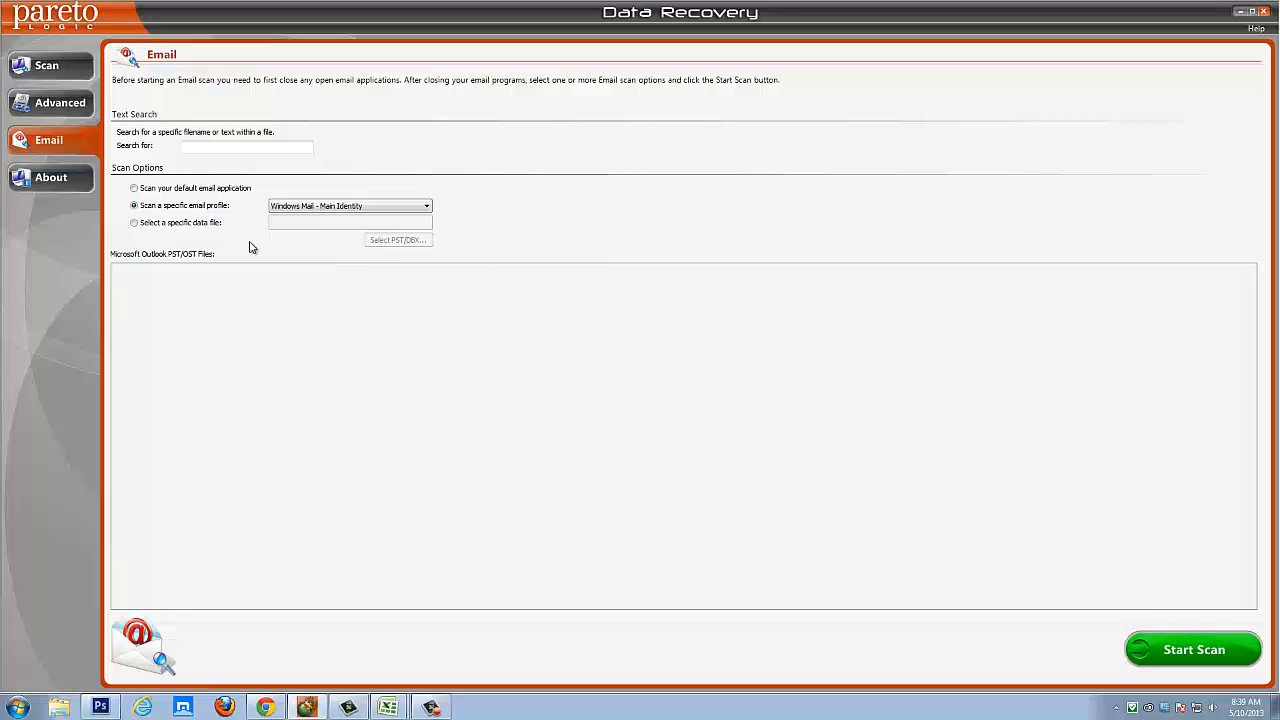
mouse_move(48, 66)
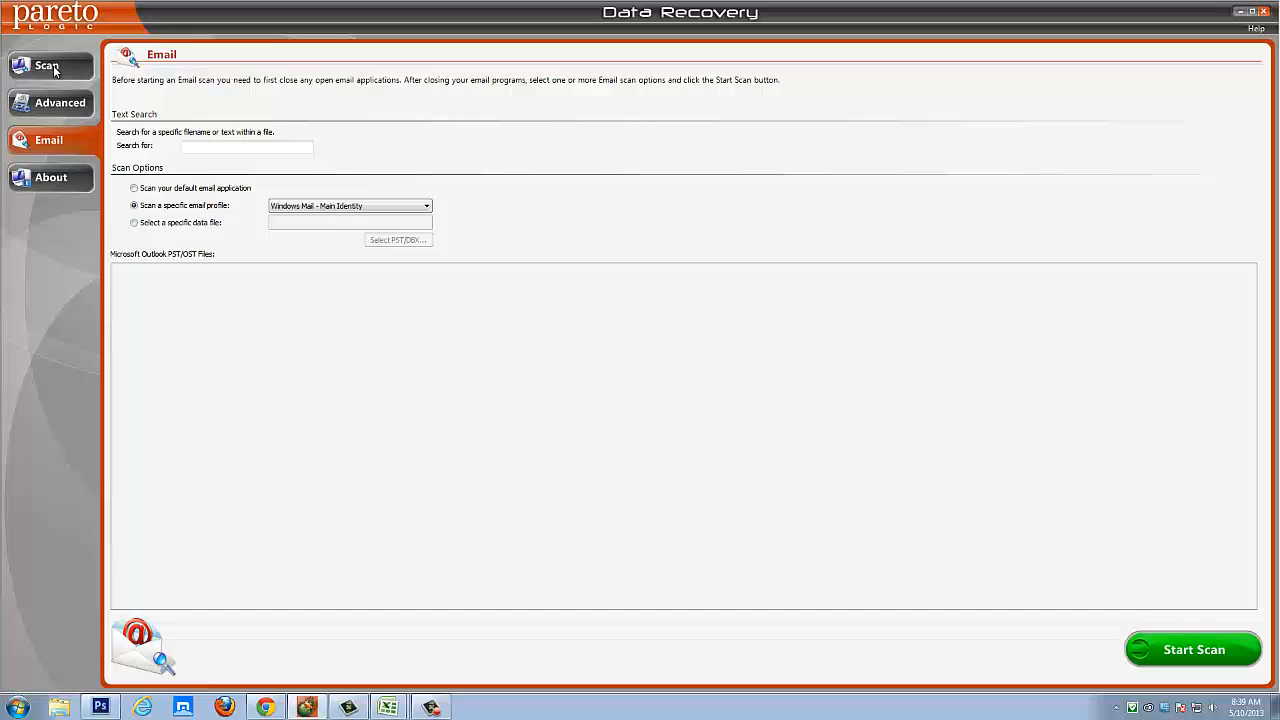
left_click(48, 64)
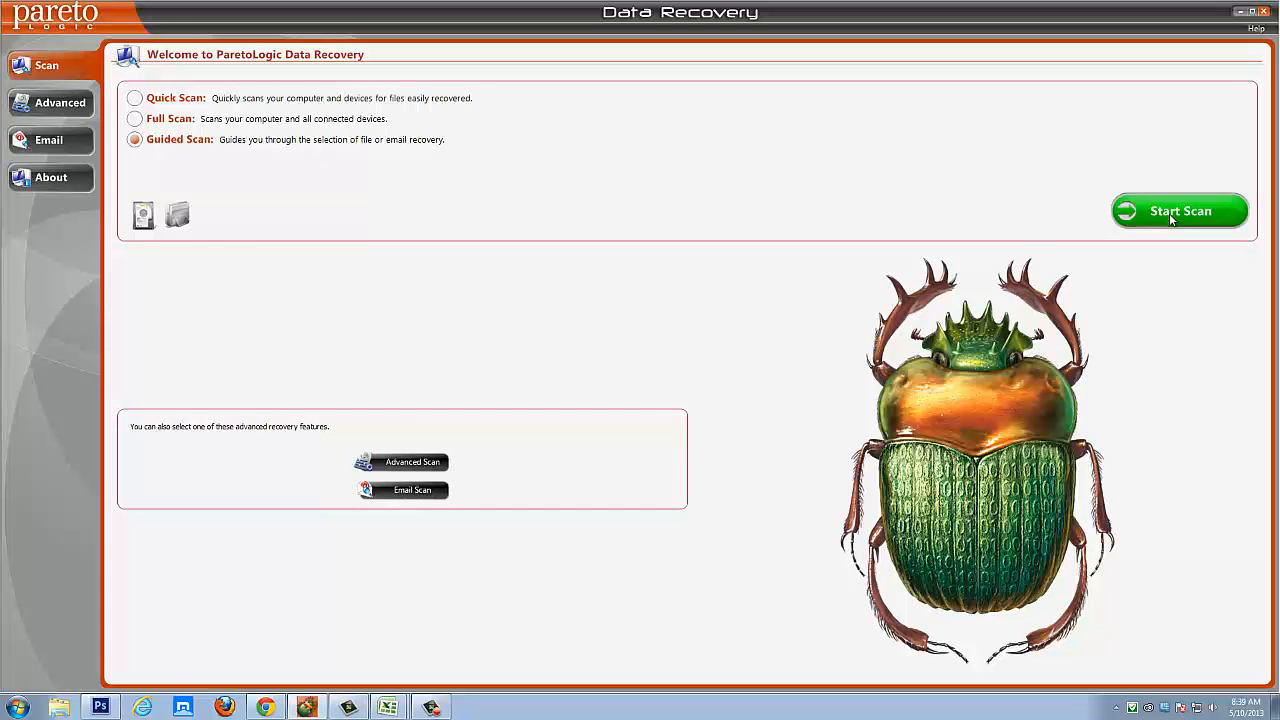
Step: Pick the hard drive partition and set hard-drive recovery to a reformatted drive
left_click(1180, 212)
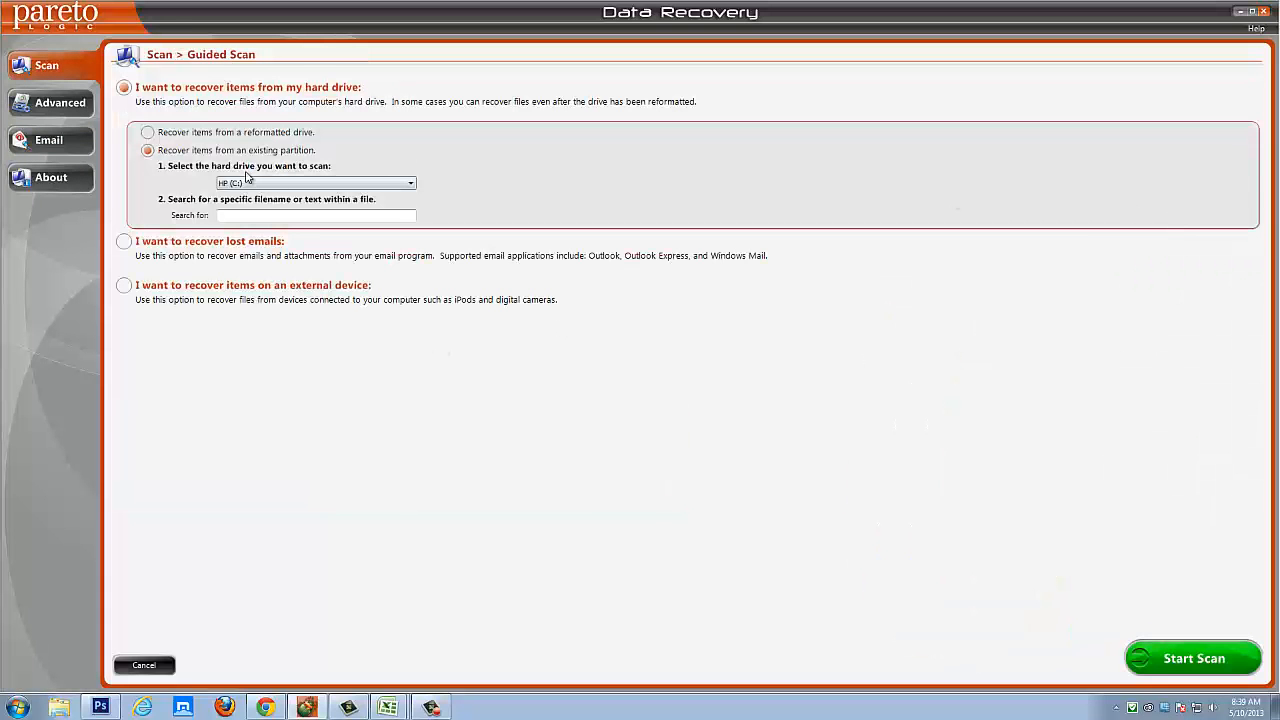
mouse_move(398, 140)
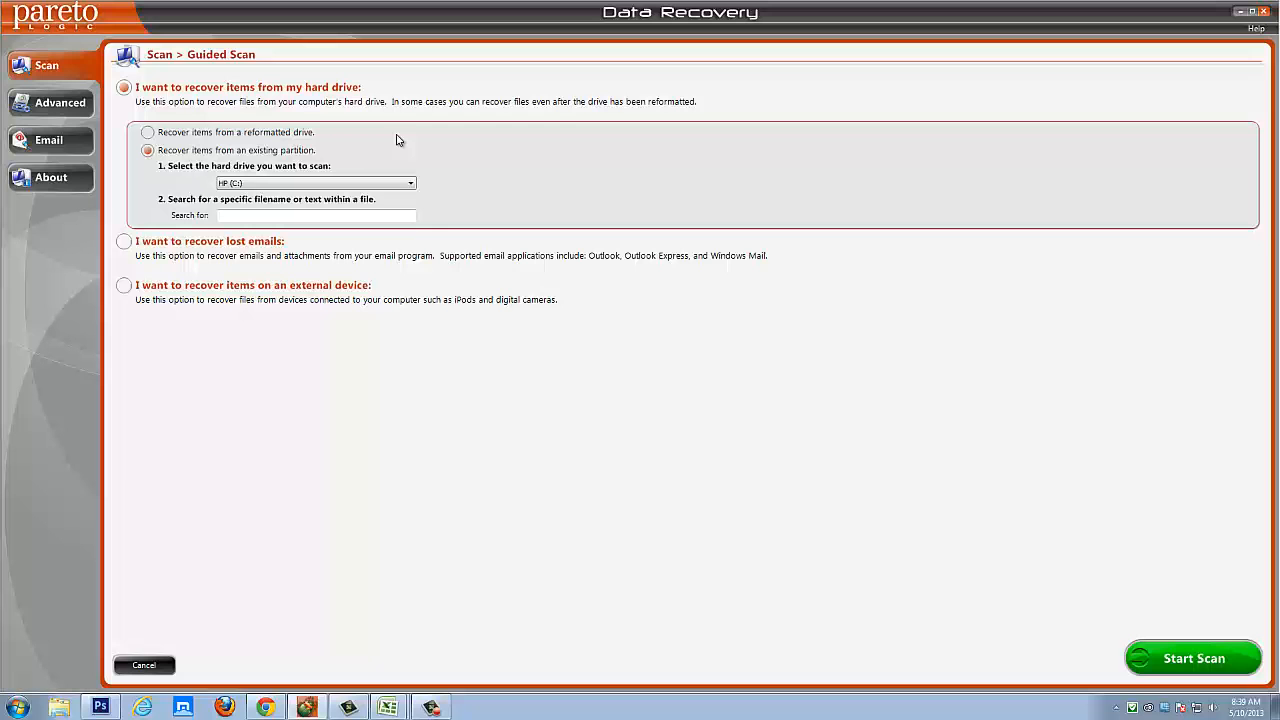
mouse_move(168, 118)
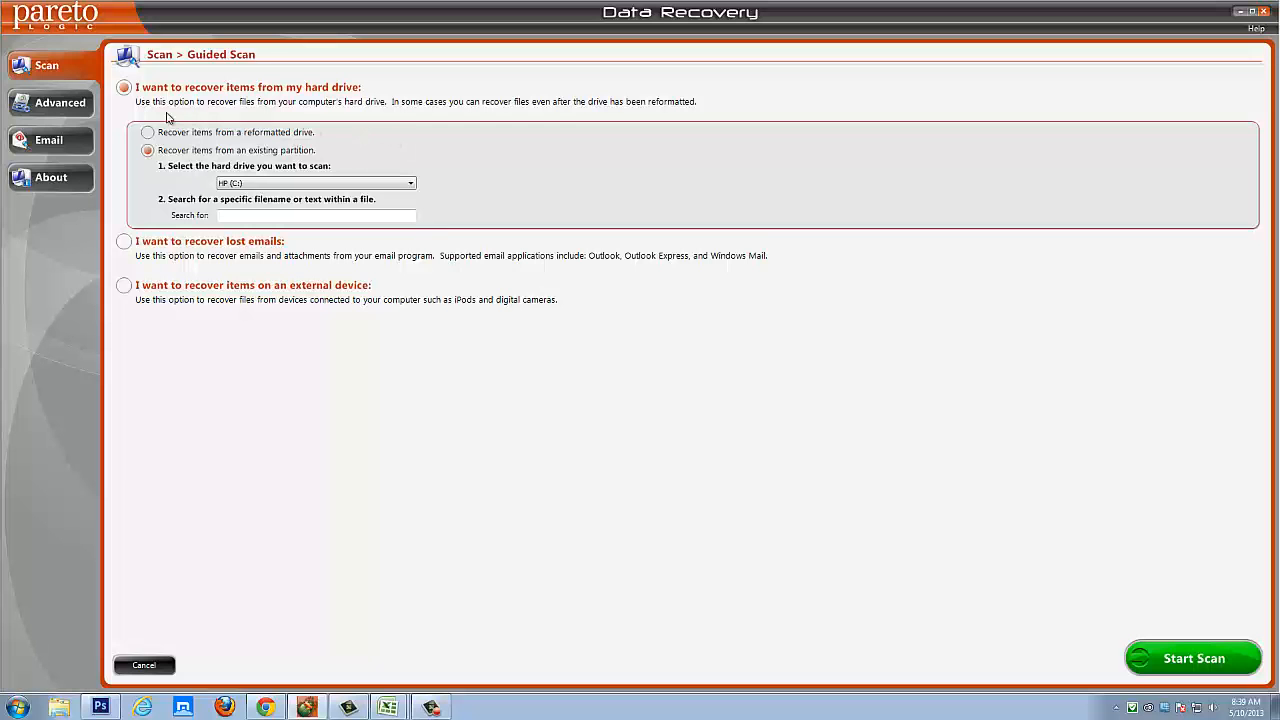
mouse_move(312, 112)
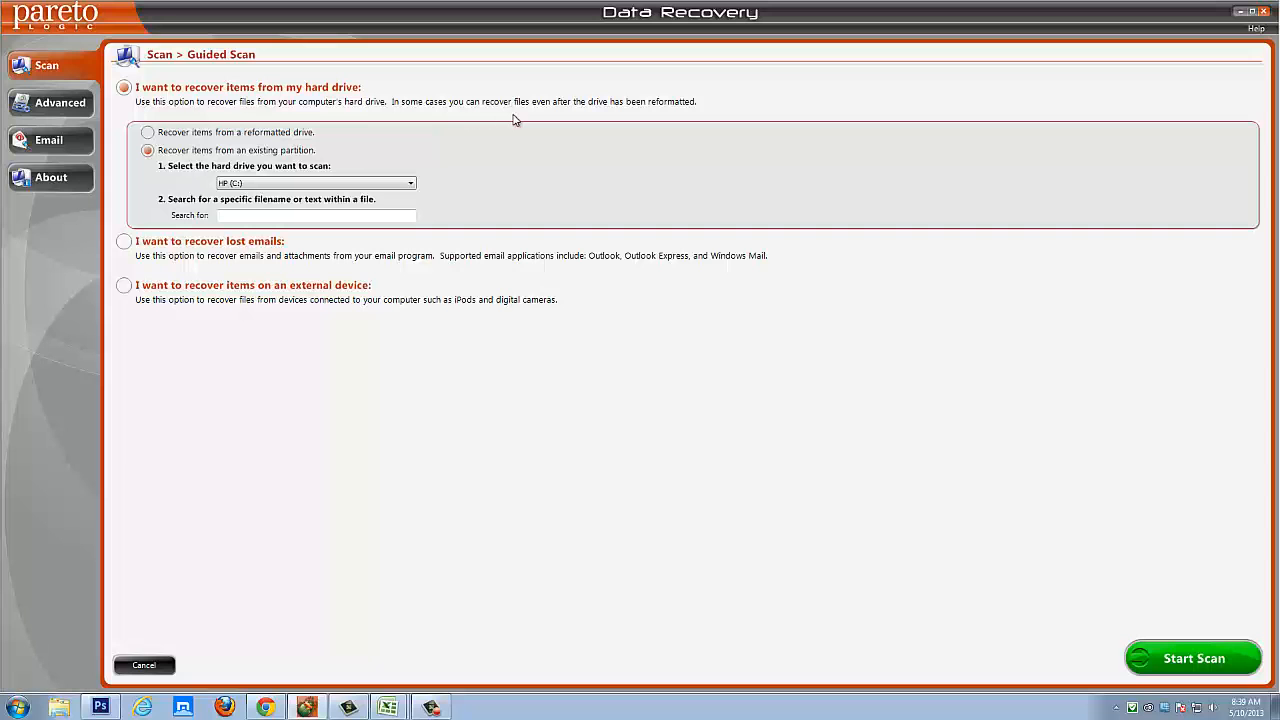
mouse_move(612, 114)
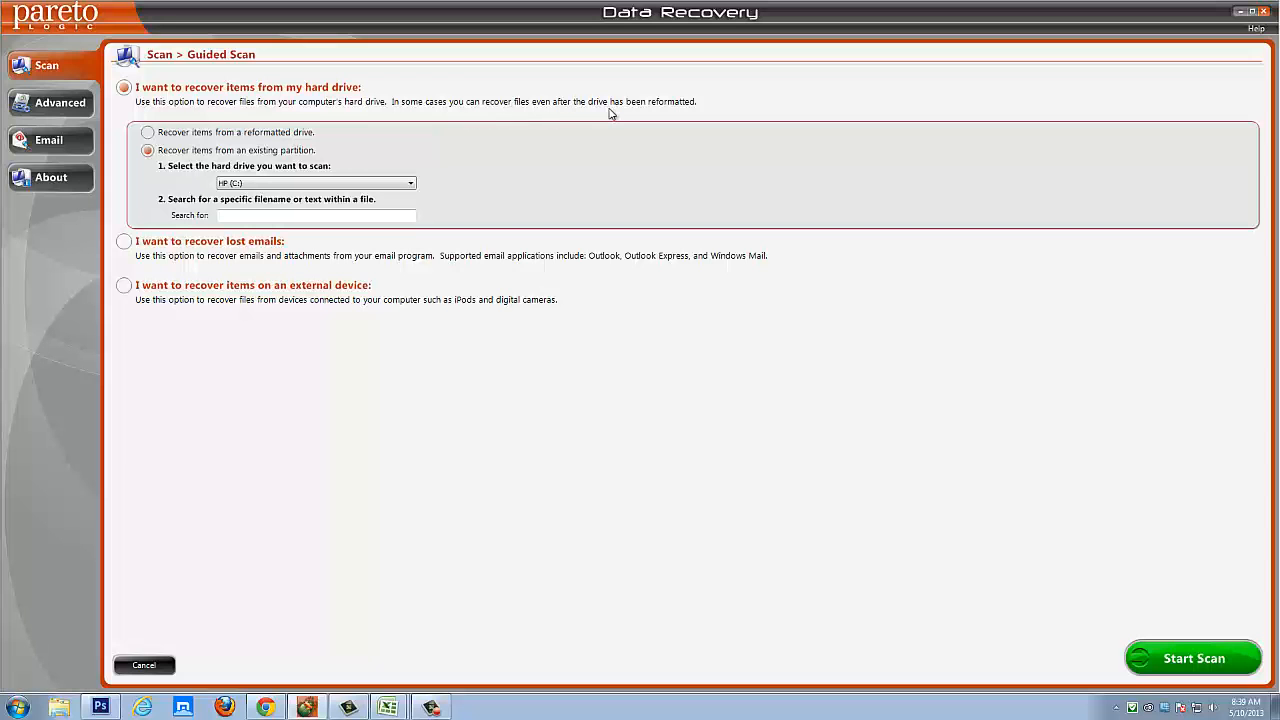
mouse_move(160, 168)
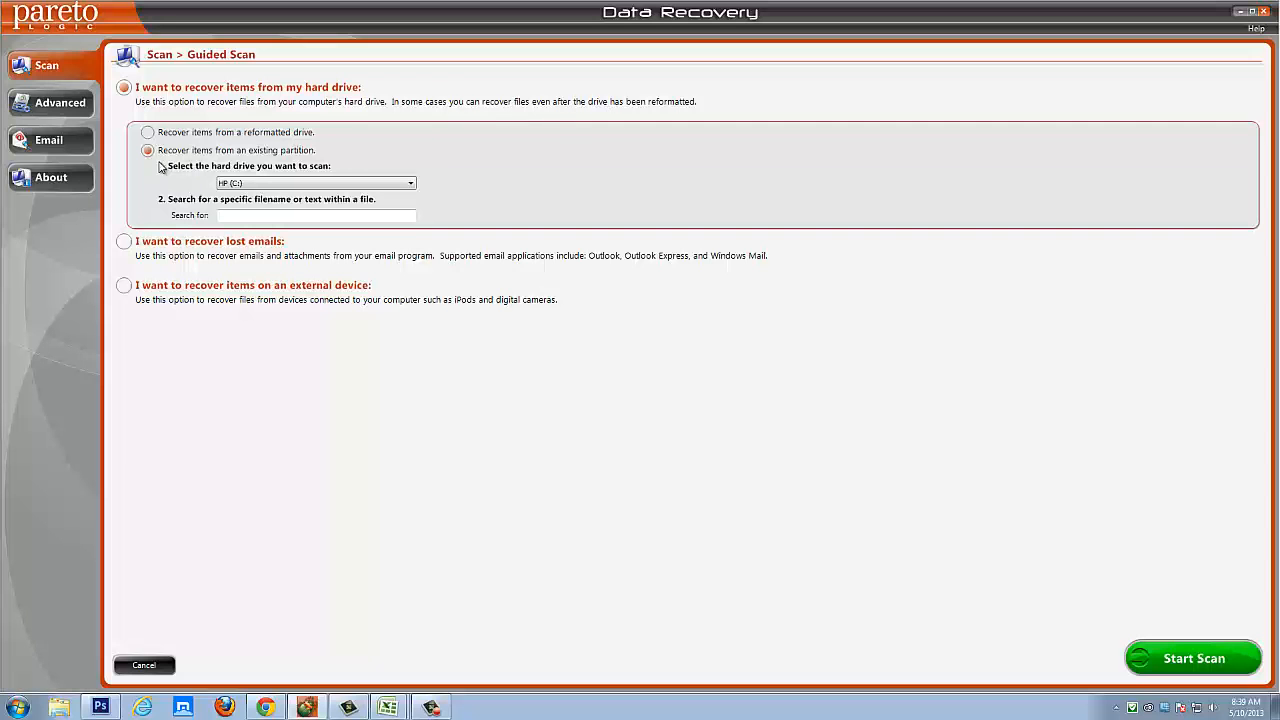
left_click(148, 132)
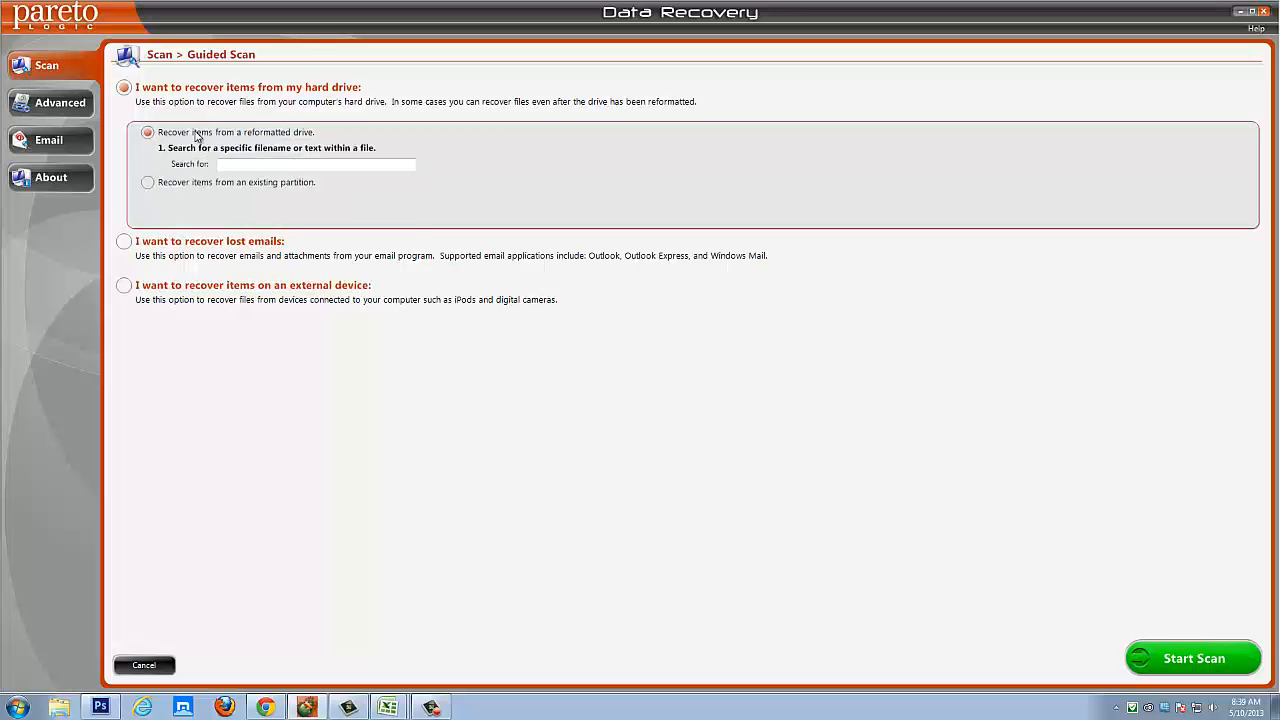
mouse_move(198, 156)
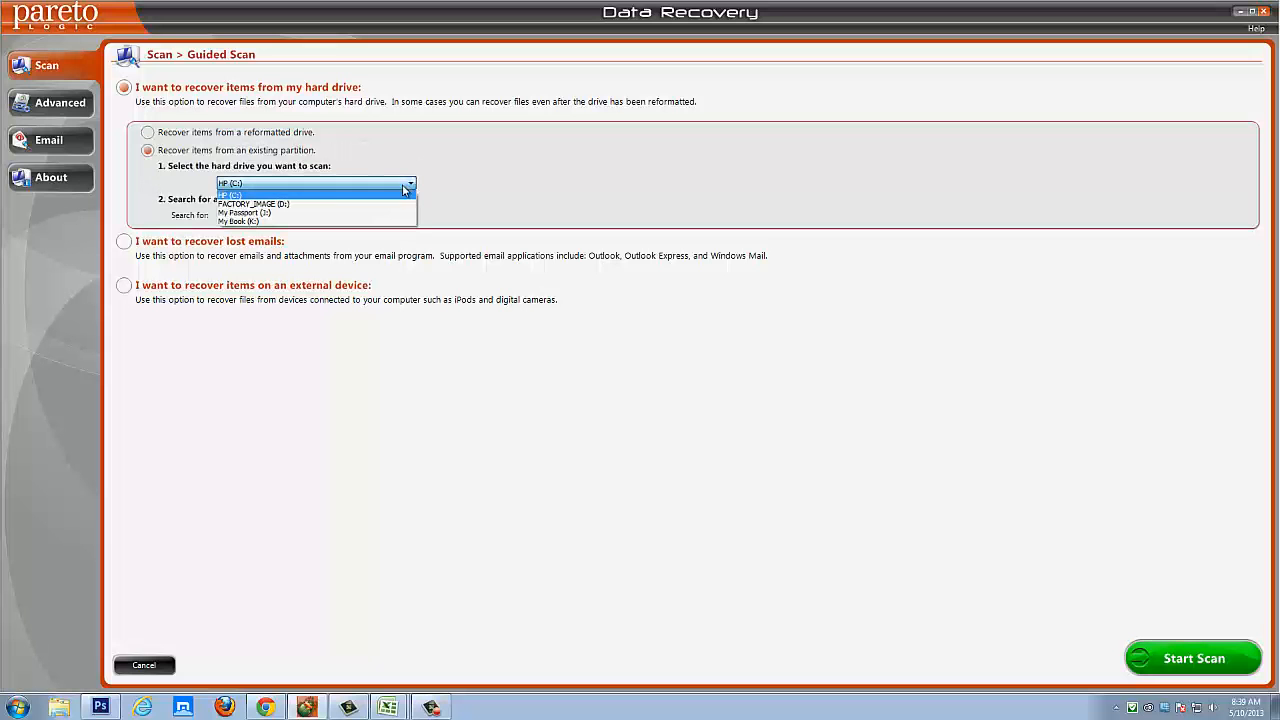
mouse_move(252, 204)
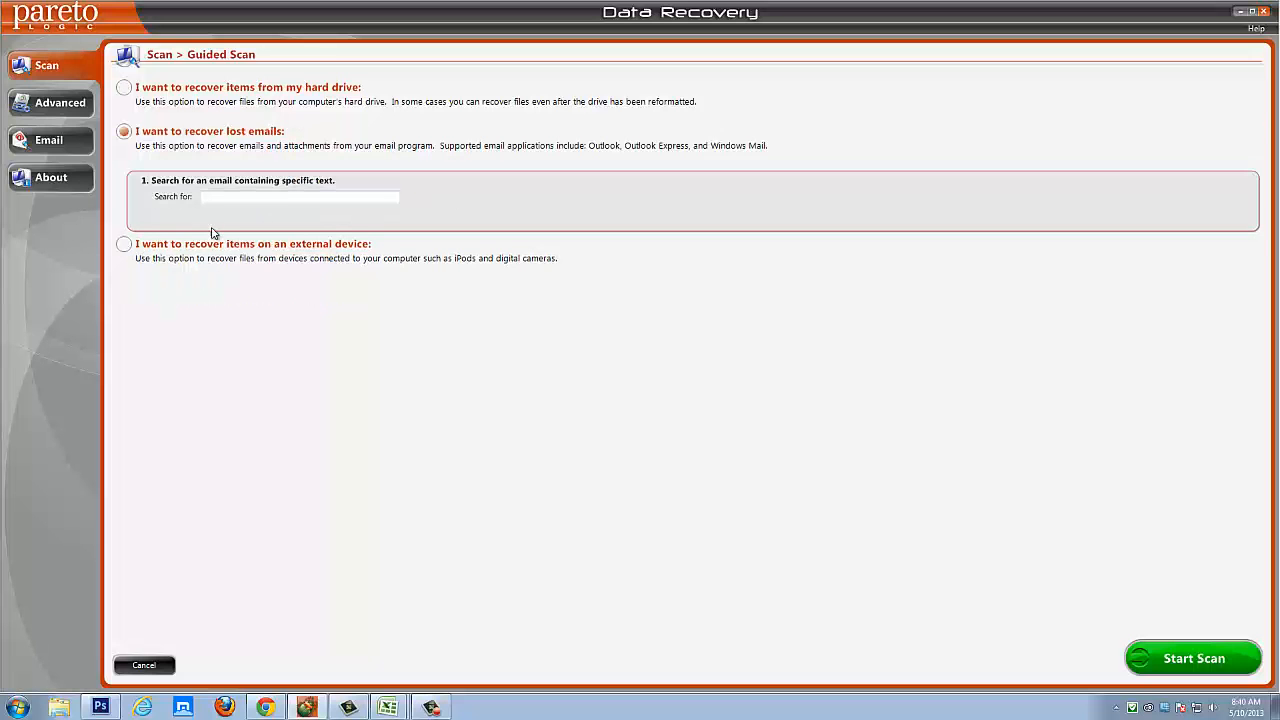
Step: Offer the email text search, then switch guided recovery to items on an external device
left_click(300, 196)
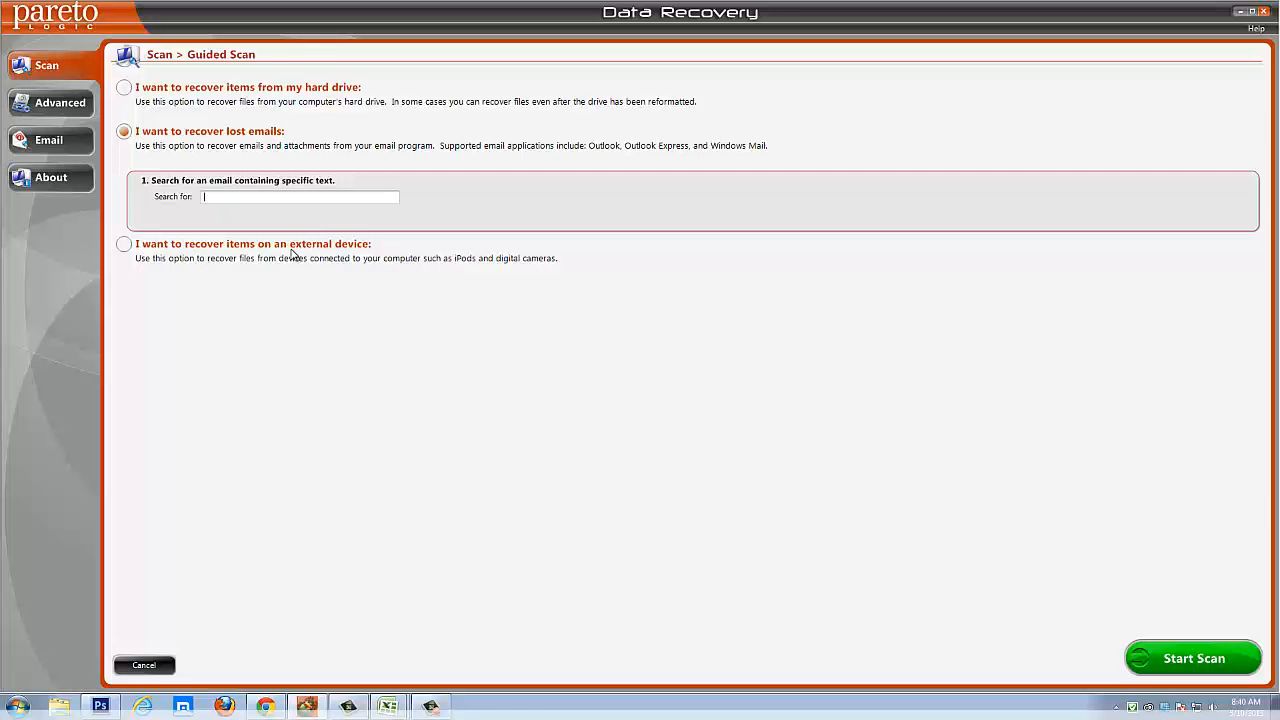
mouse_move(432, 264)
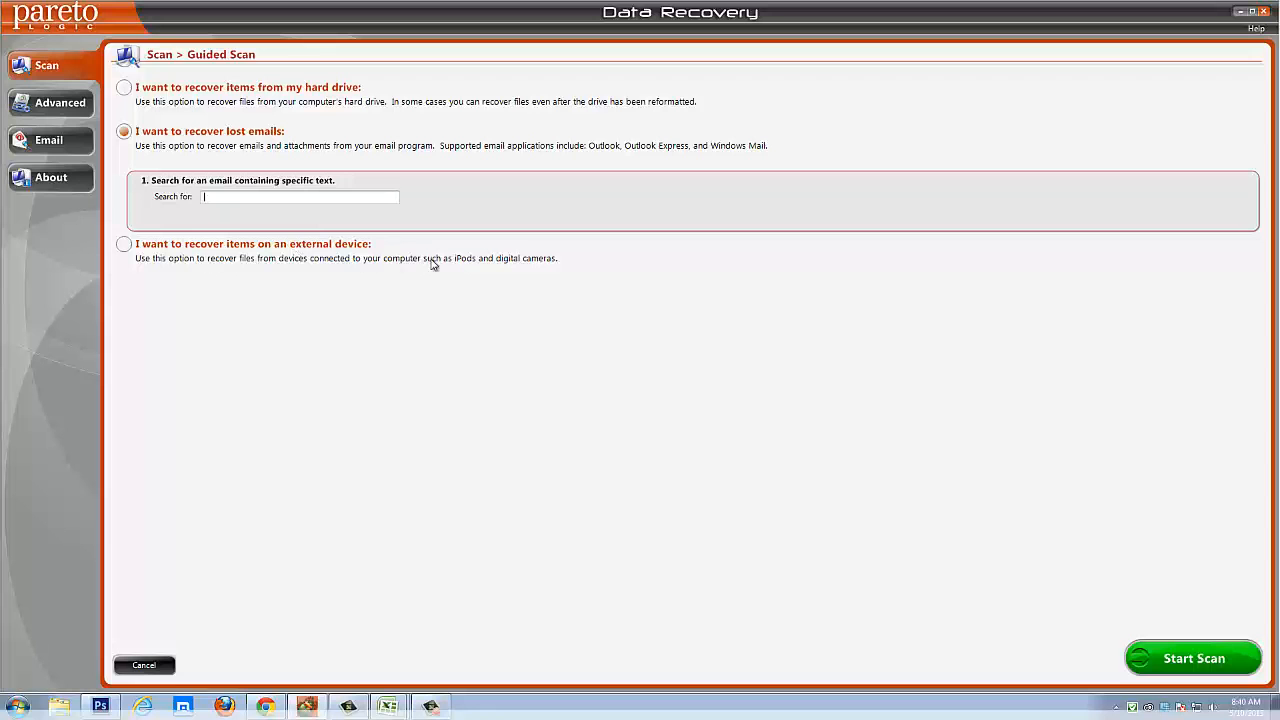
left_click(124, 244)
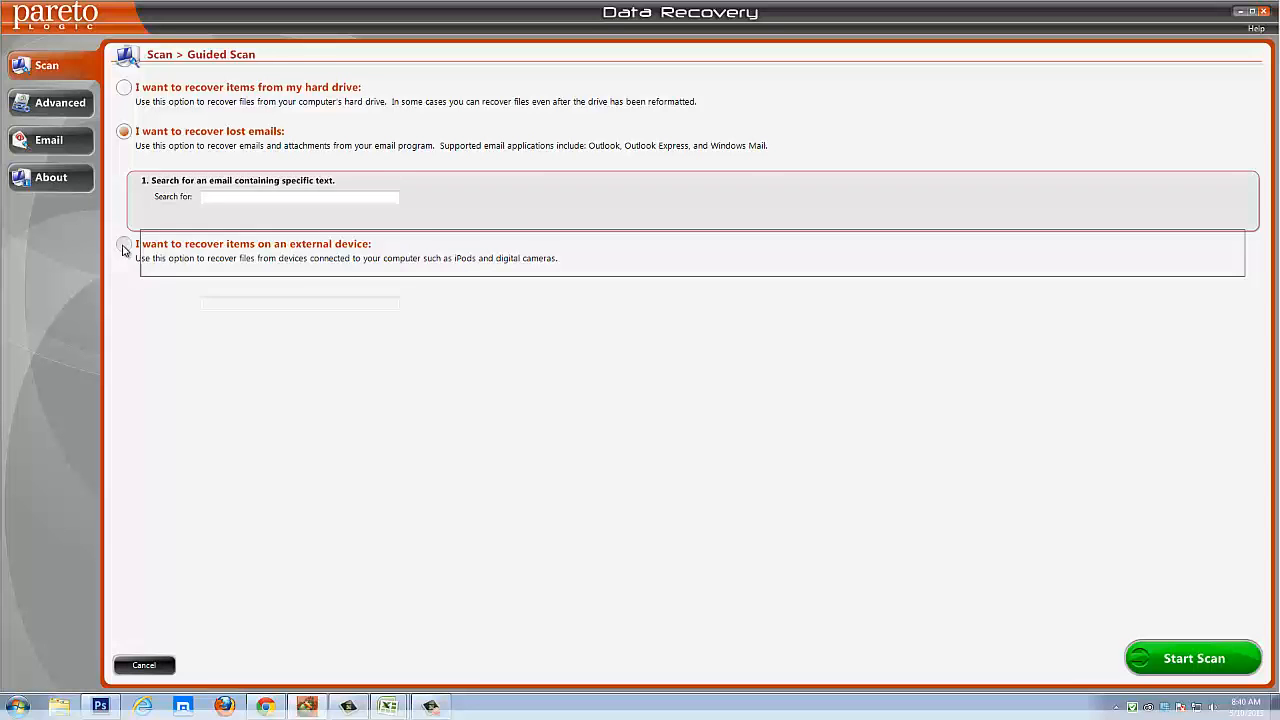
left_click(124, 244)
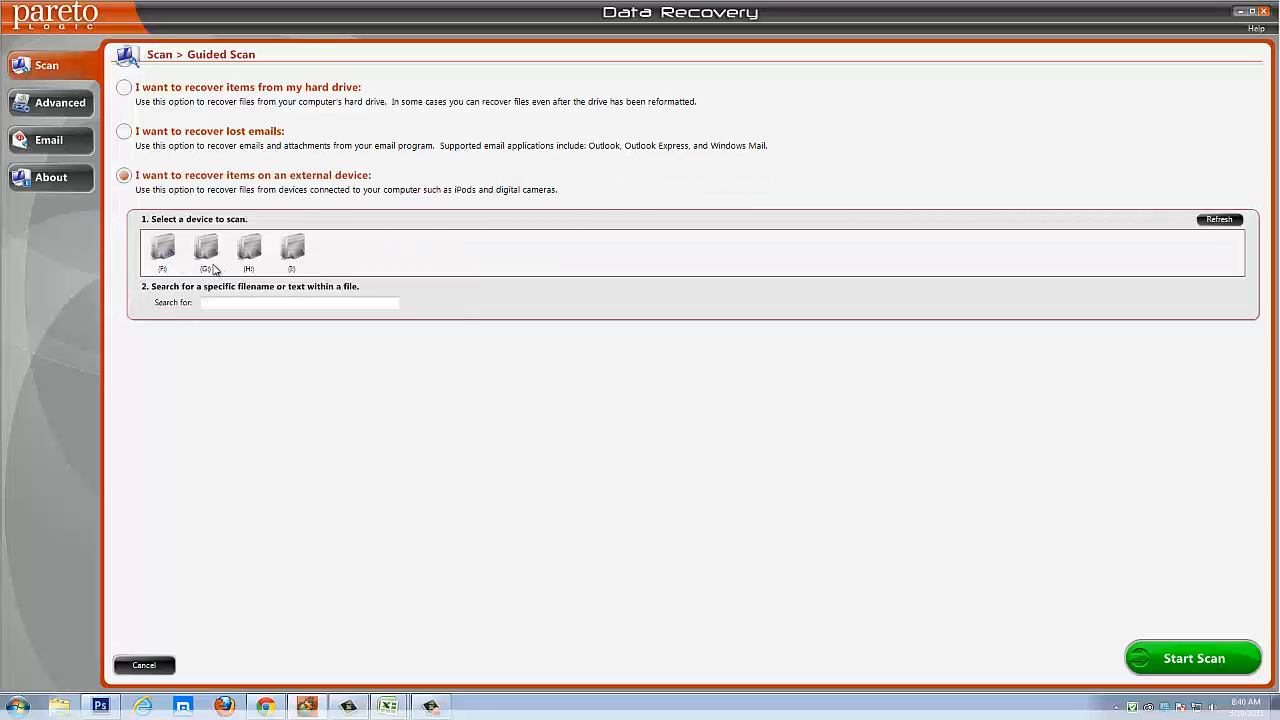
mouse_move(204, 250)
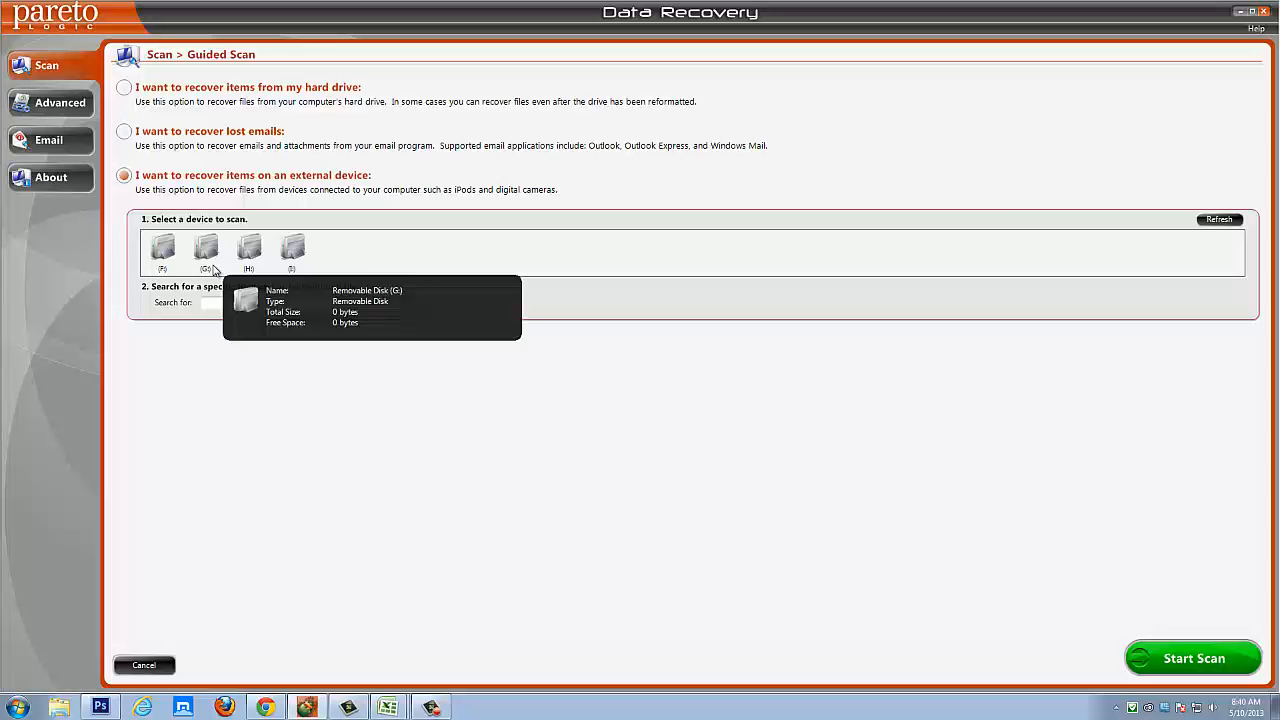
Step: Try removable disk G: and the first device, choose the fourth device, and go to Advanced options
left_click(204, 250)
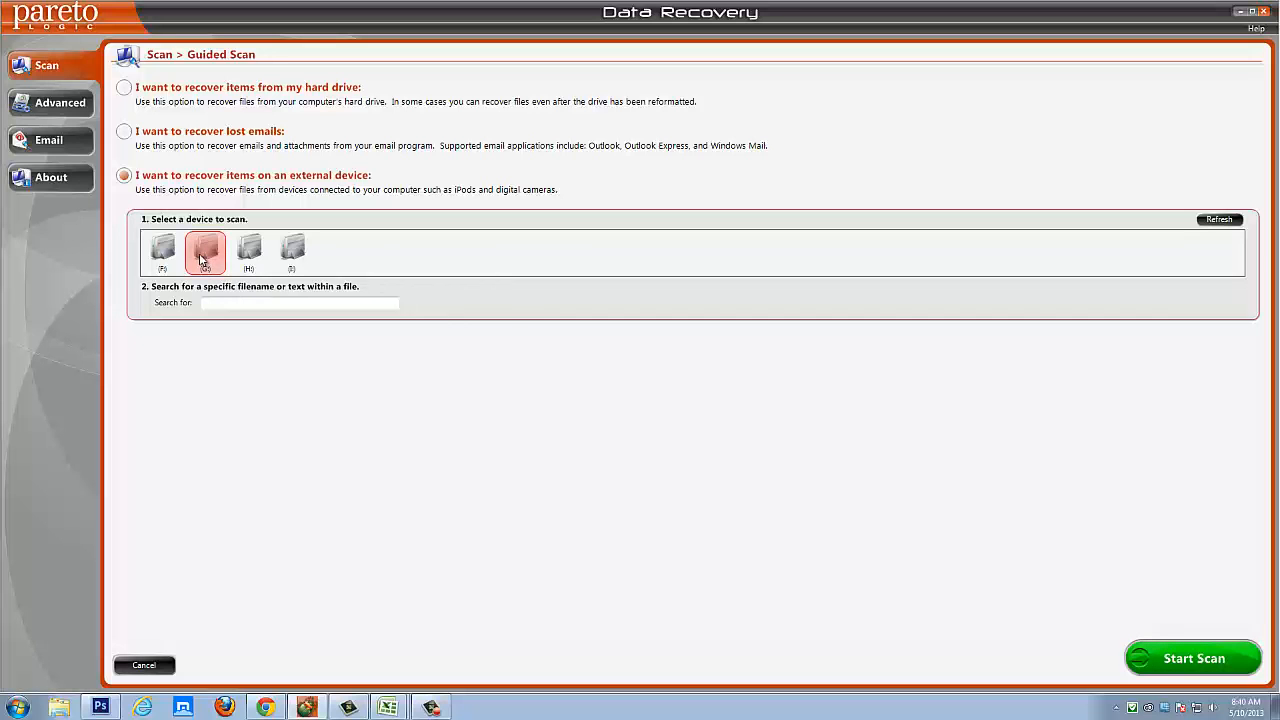
left_click(162, 250)
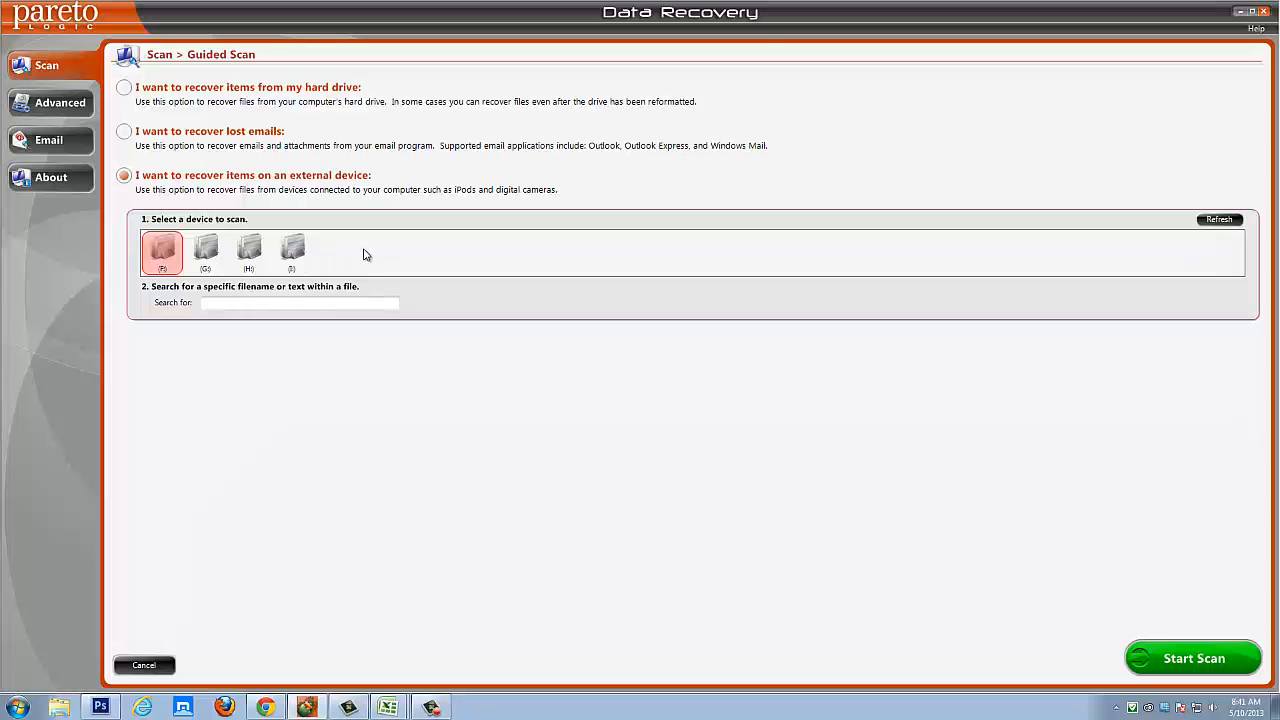
left_click(292, 250)
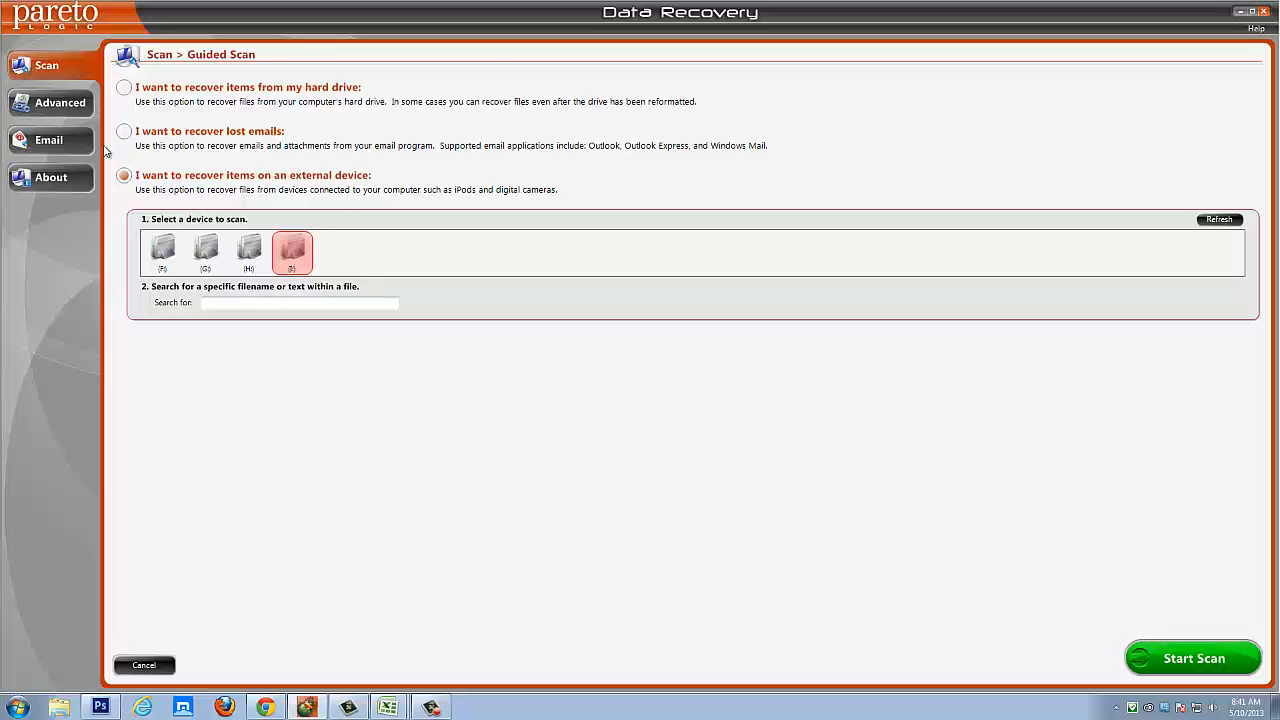
left_click(60, 102)
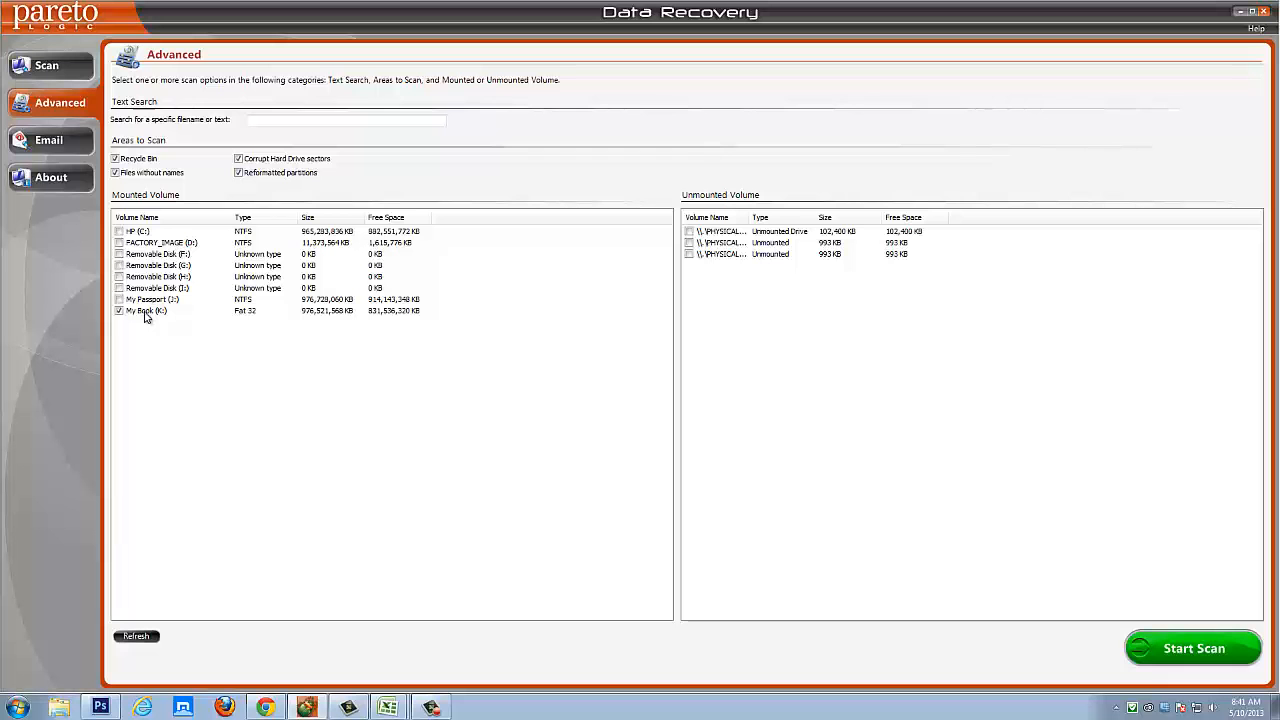
mouse_move(864, 560)
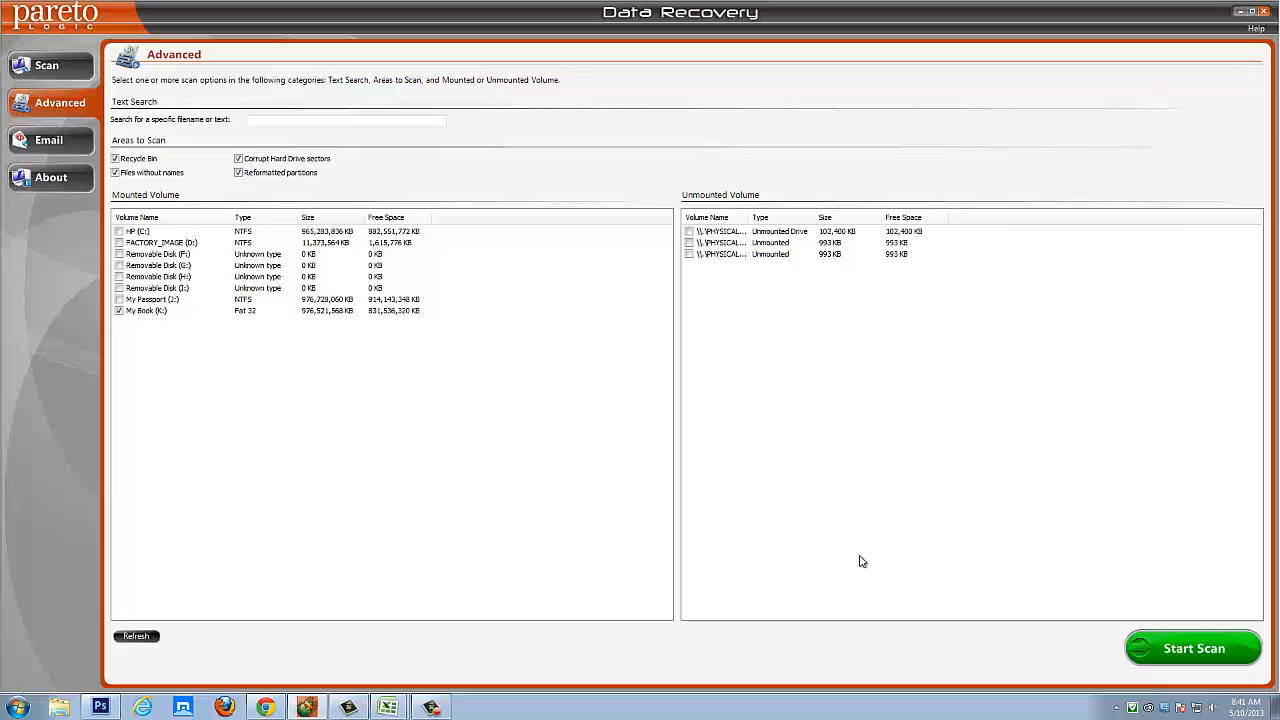
Step: Start the advanced scan of the ticked My Book (K:) volume
left_click(1192, 648)
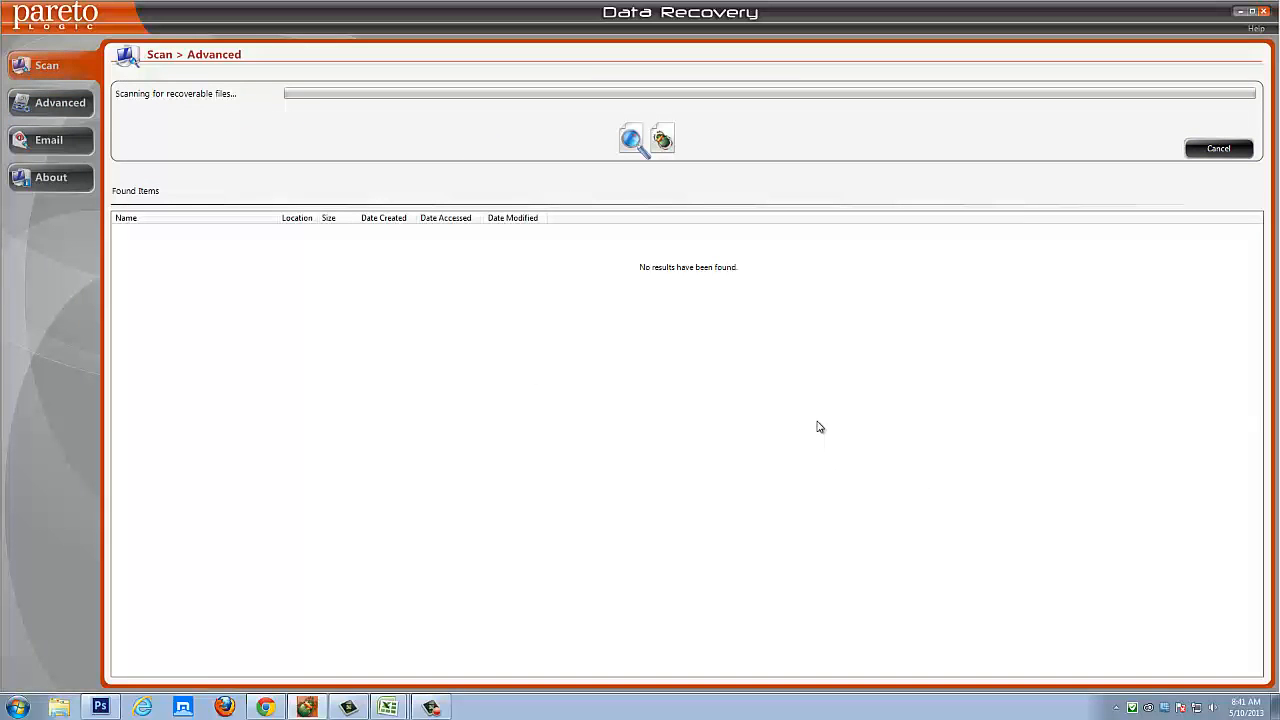
mouse_move(808, 404)
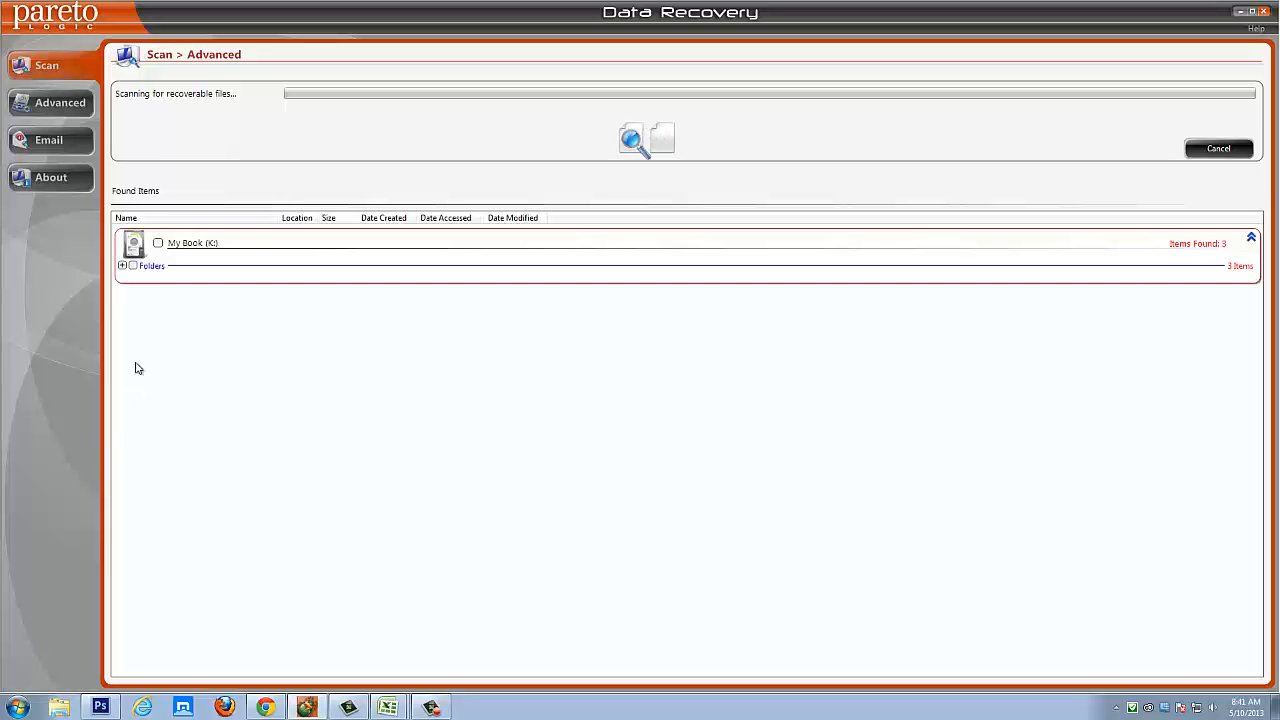
Step: Expand and collapse the found Folders group, then cancel the My Book (K:) scan at 4 items
left_click(122, 266)
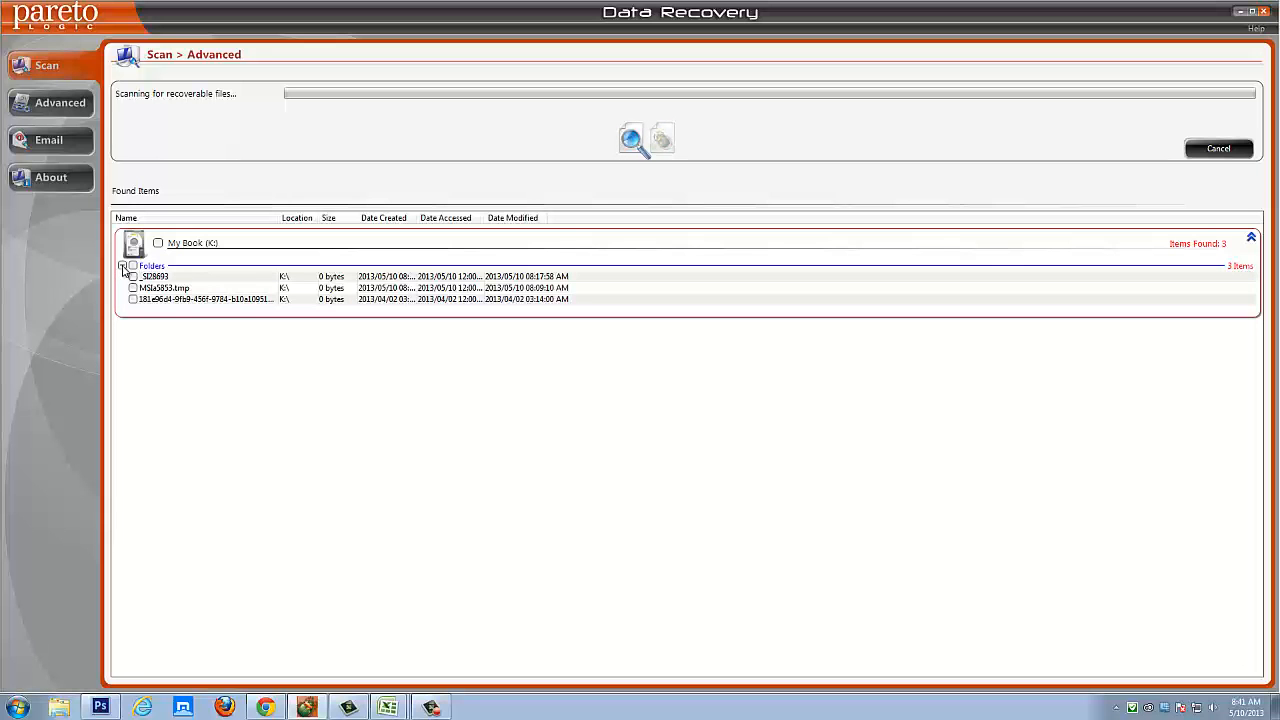
left_click(124, 264)
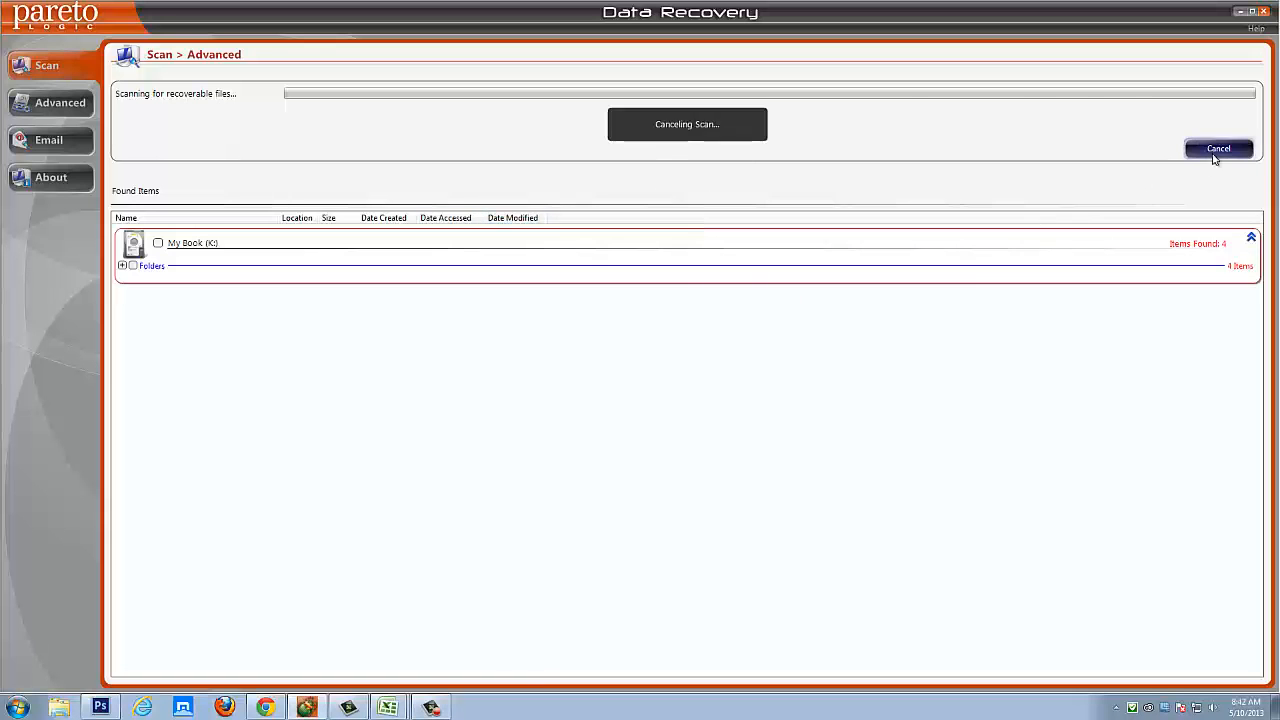
left_click(1218, 148)
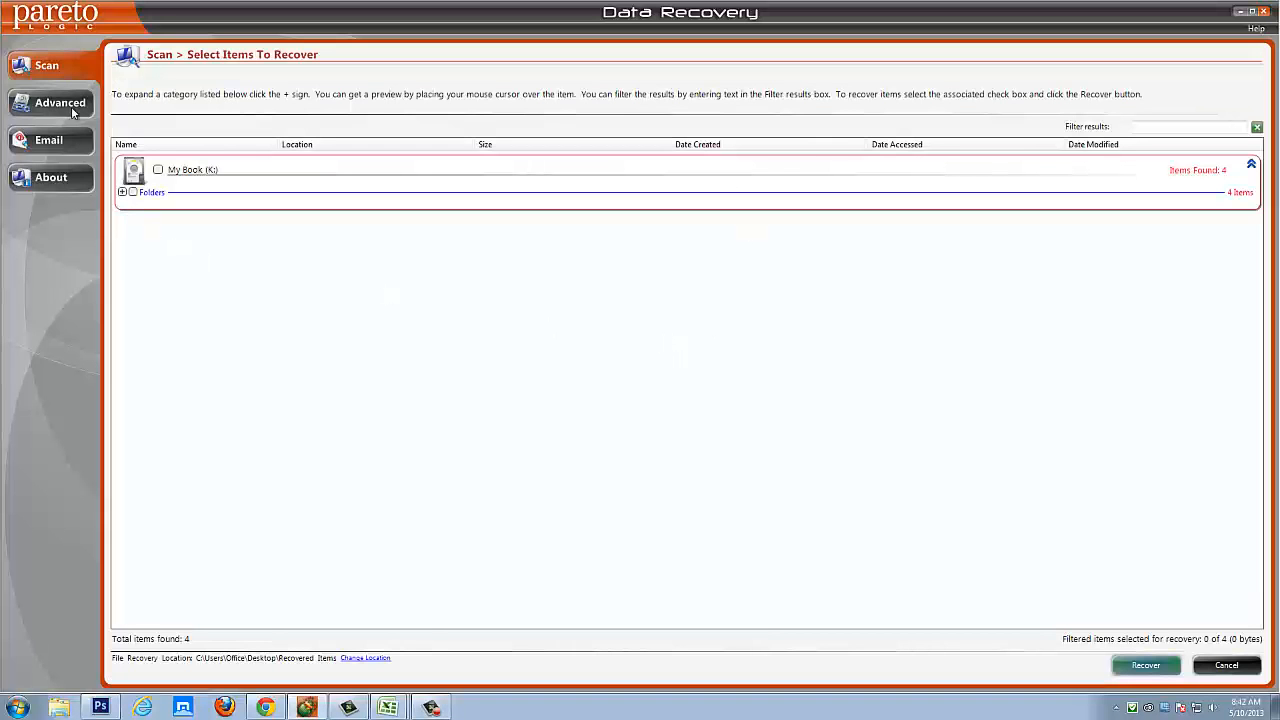
Step: Refresh the Advanced volume list to find PATRIOT (L:) and start scanning it
left_click(60, 102)
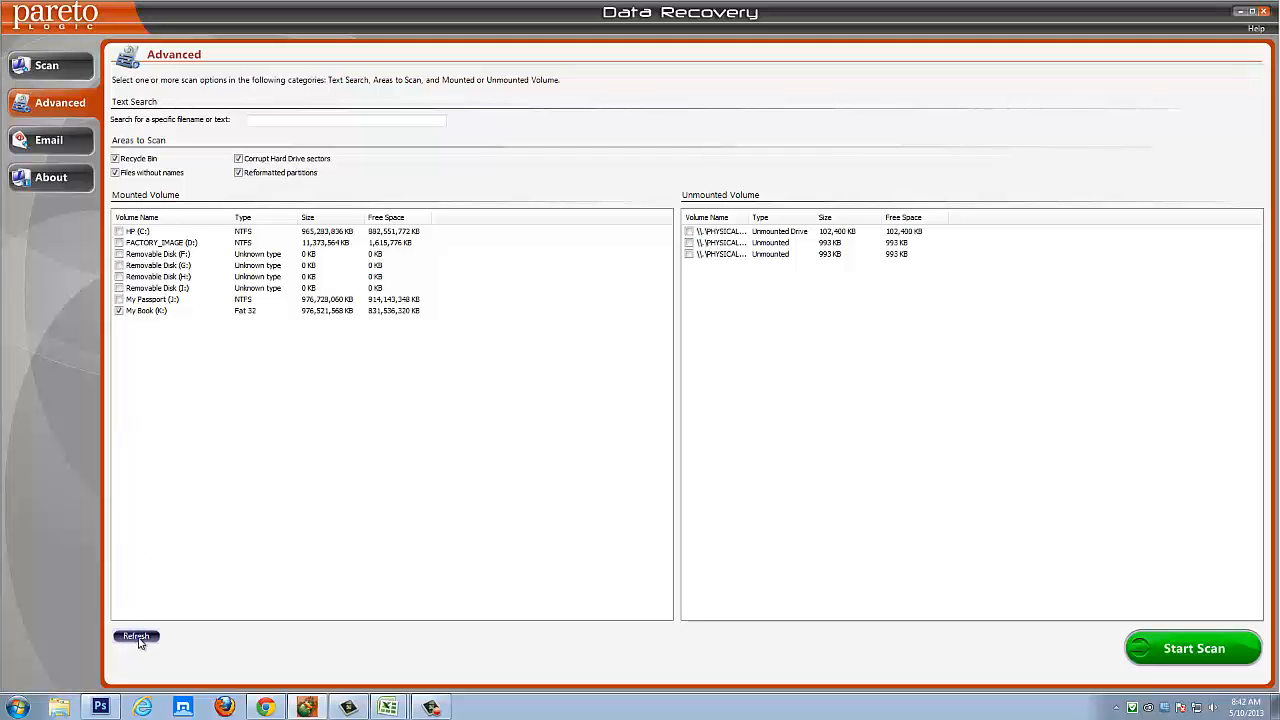
left_click(136, 636)
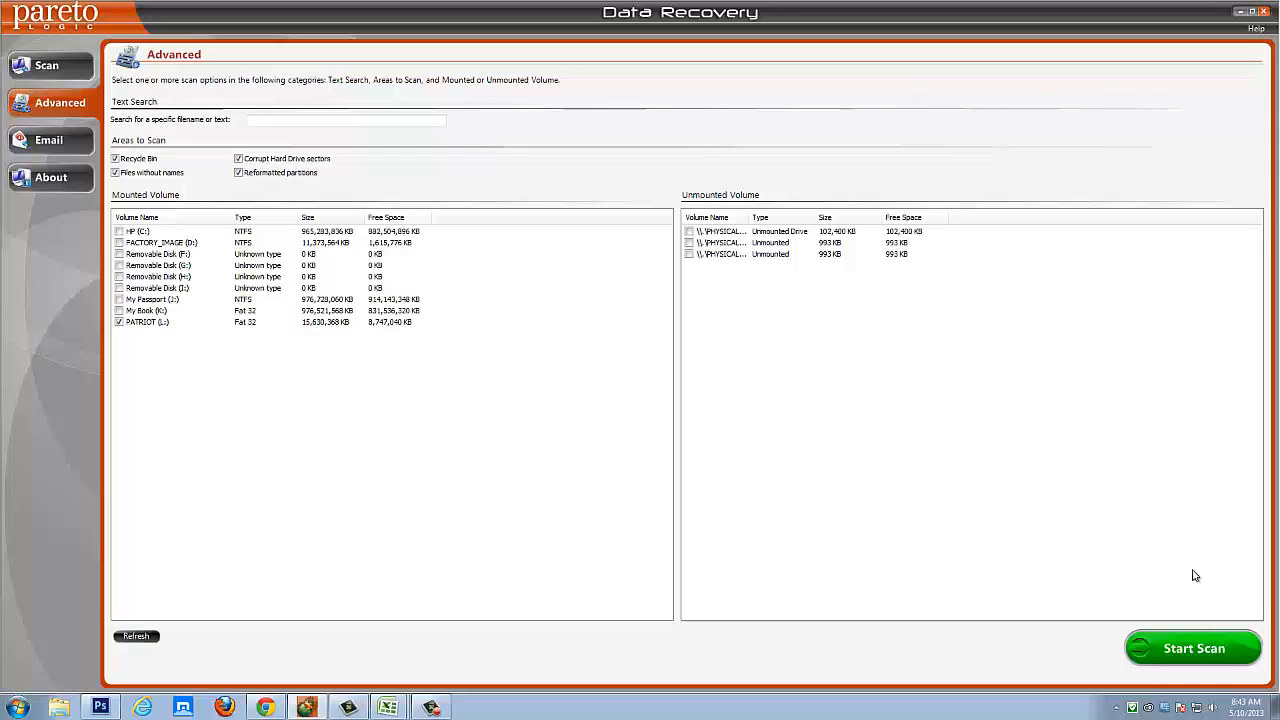
left_click(1192, 648)
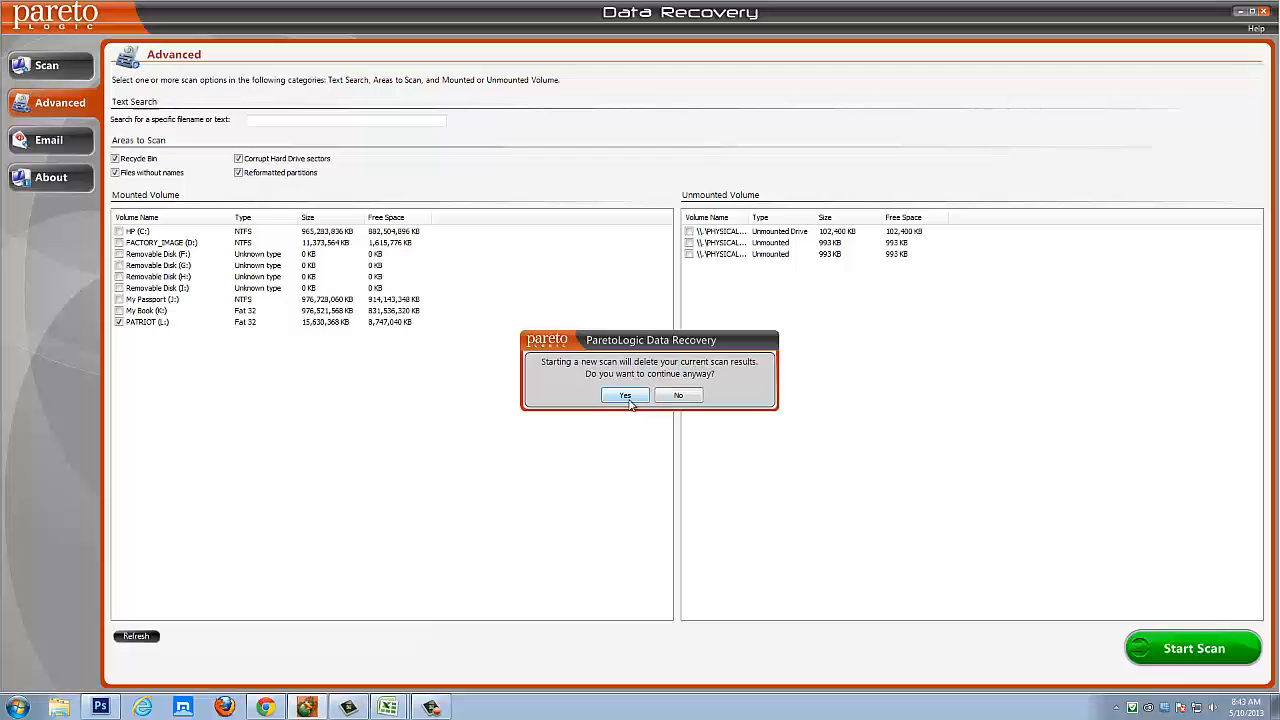
Step: Confirm discarding previous results and let the PATRIOT (L:) scan list ~1,500 items by category
left_click(624, 396)
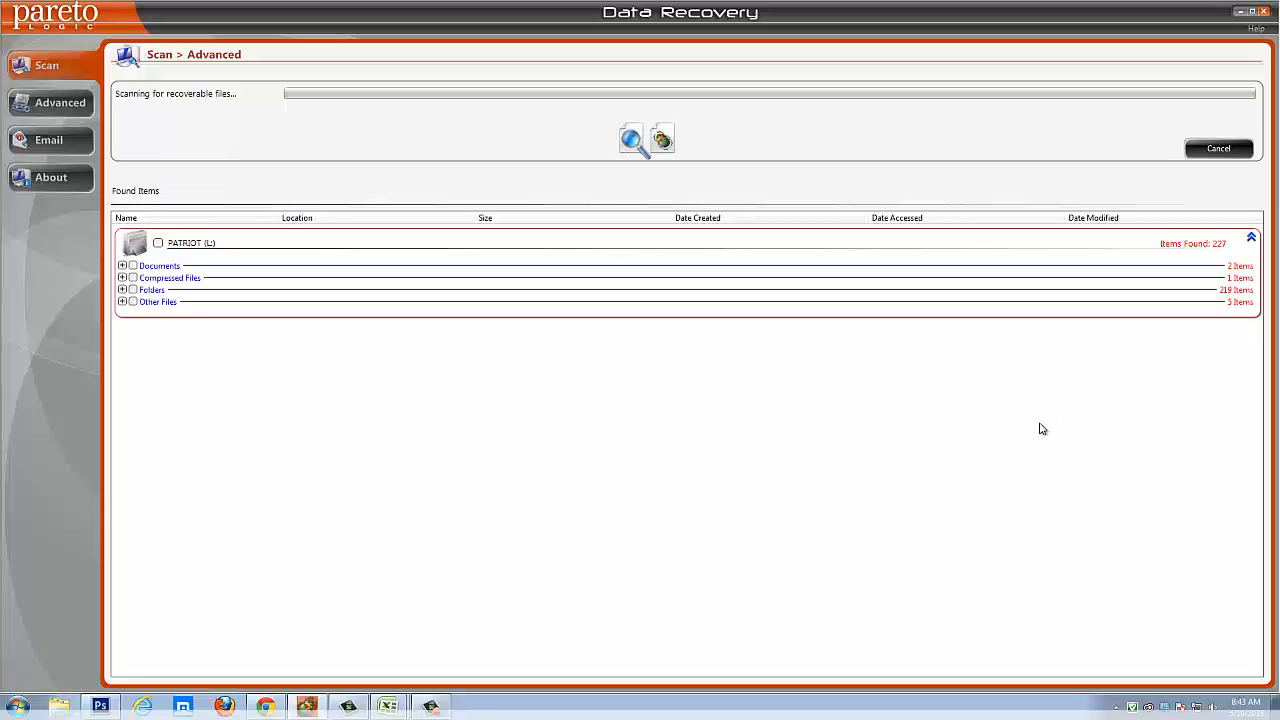
mouse_move(208, 370)
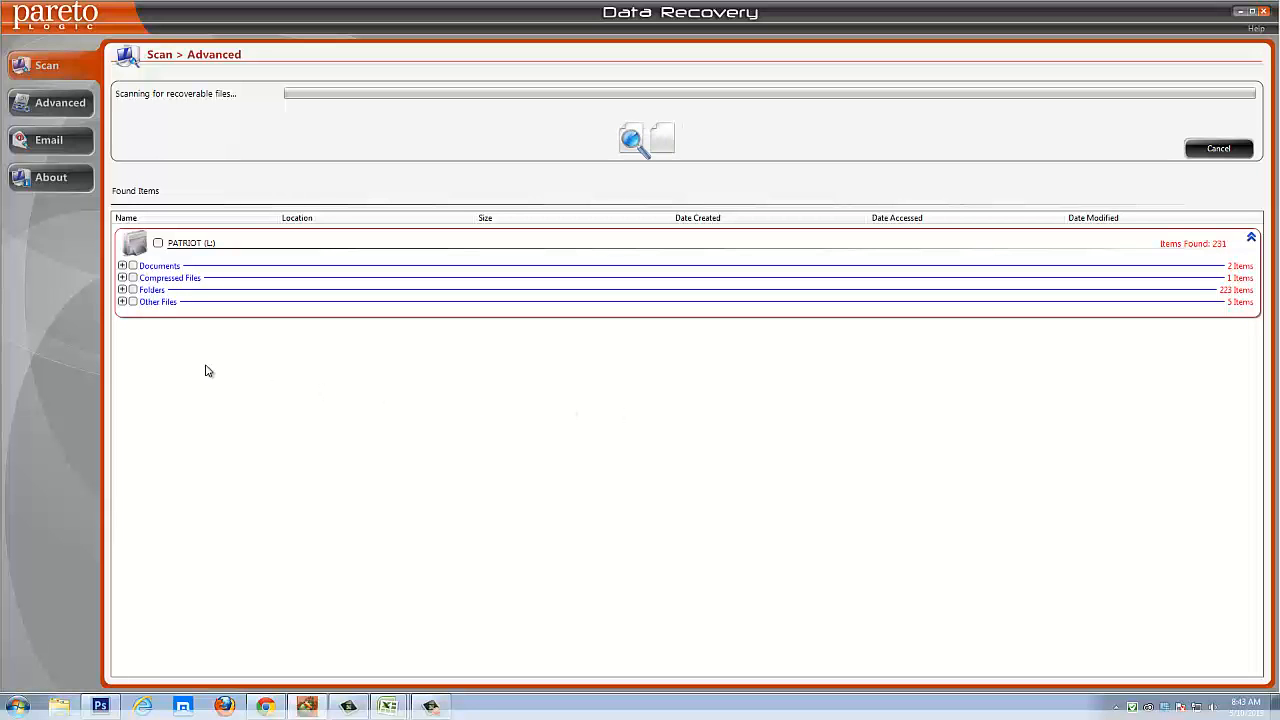
mouse_move(140, 308)
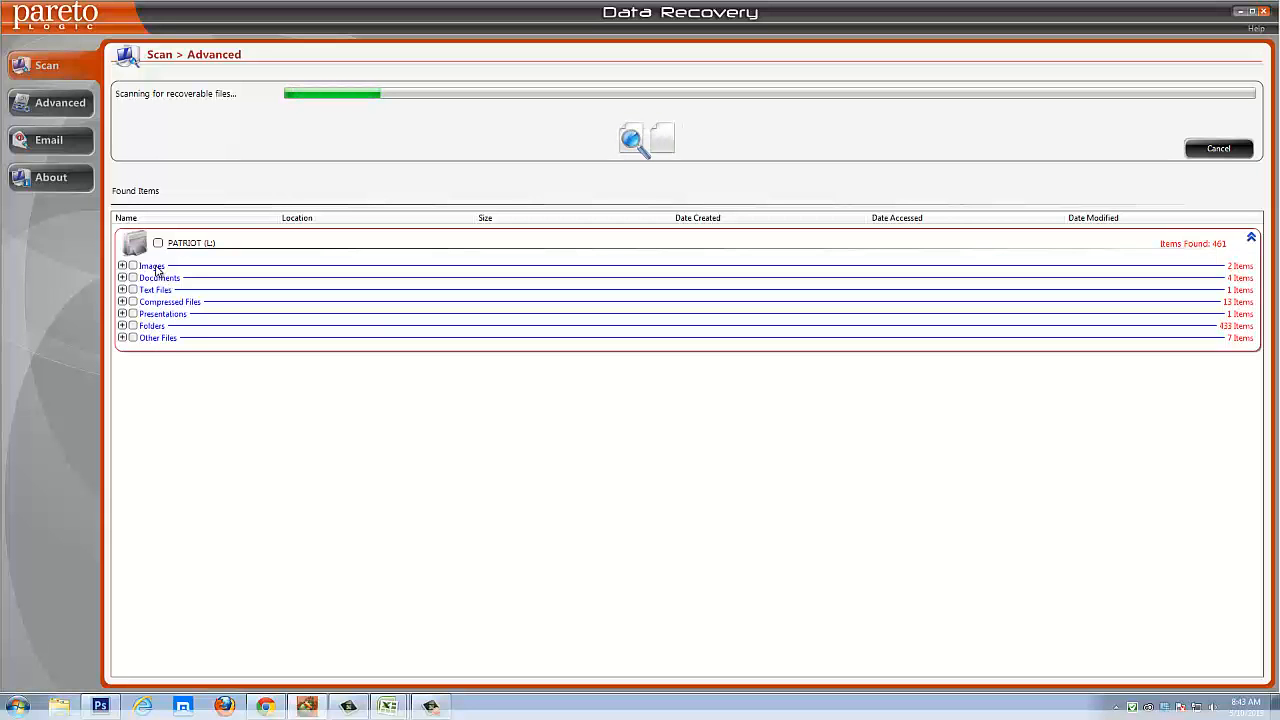
mouse_move(220, 414)
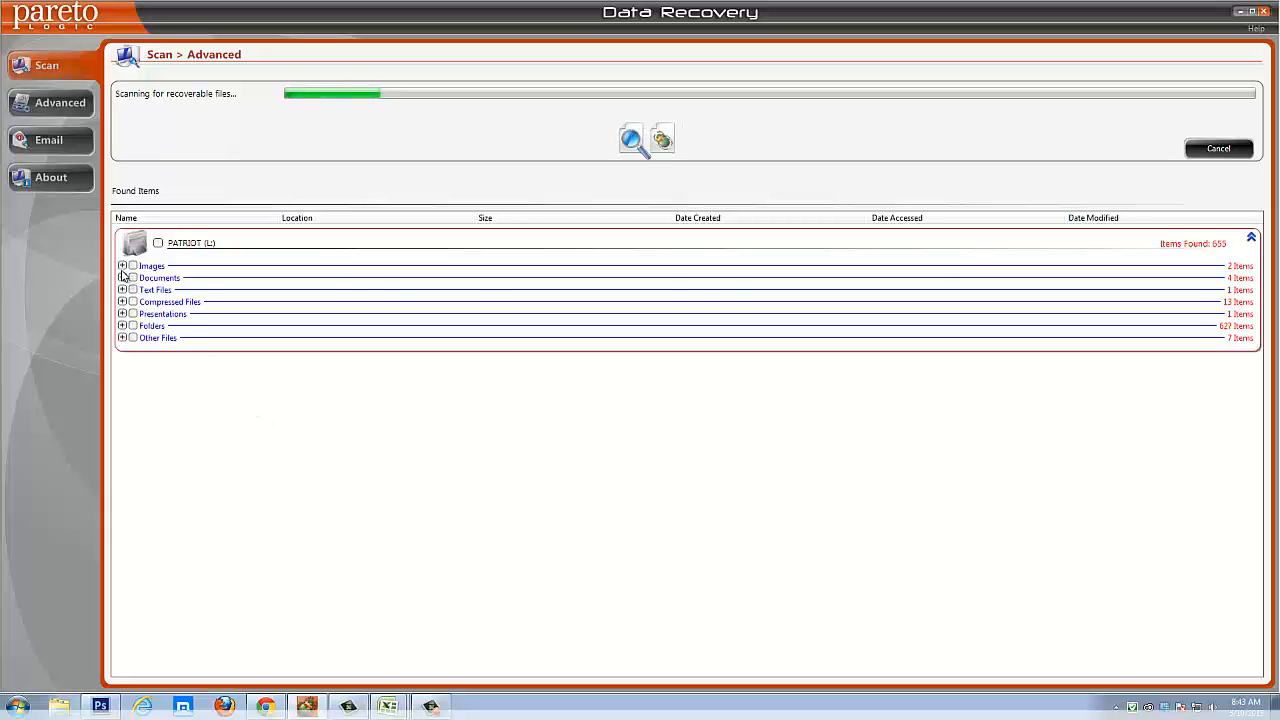
left_click(122, 264)
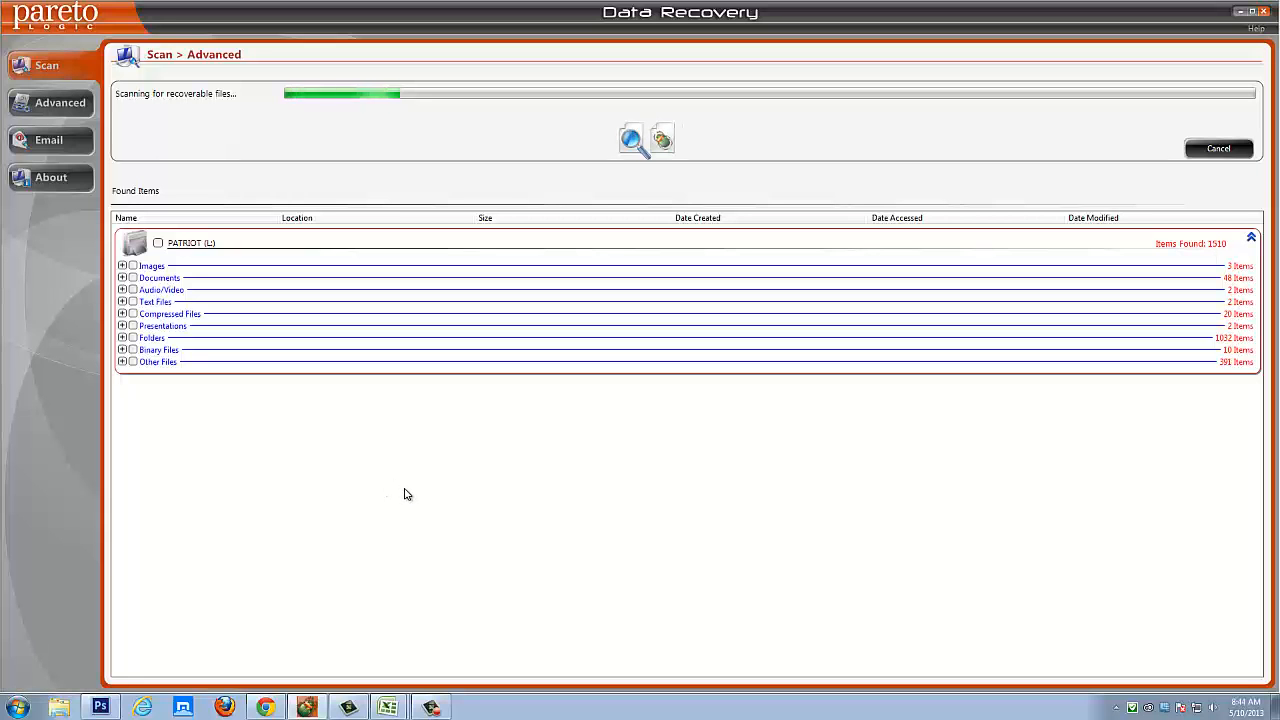
mouse_move(428, 492)
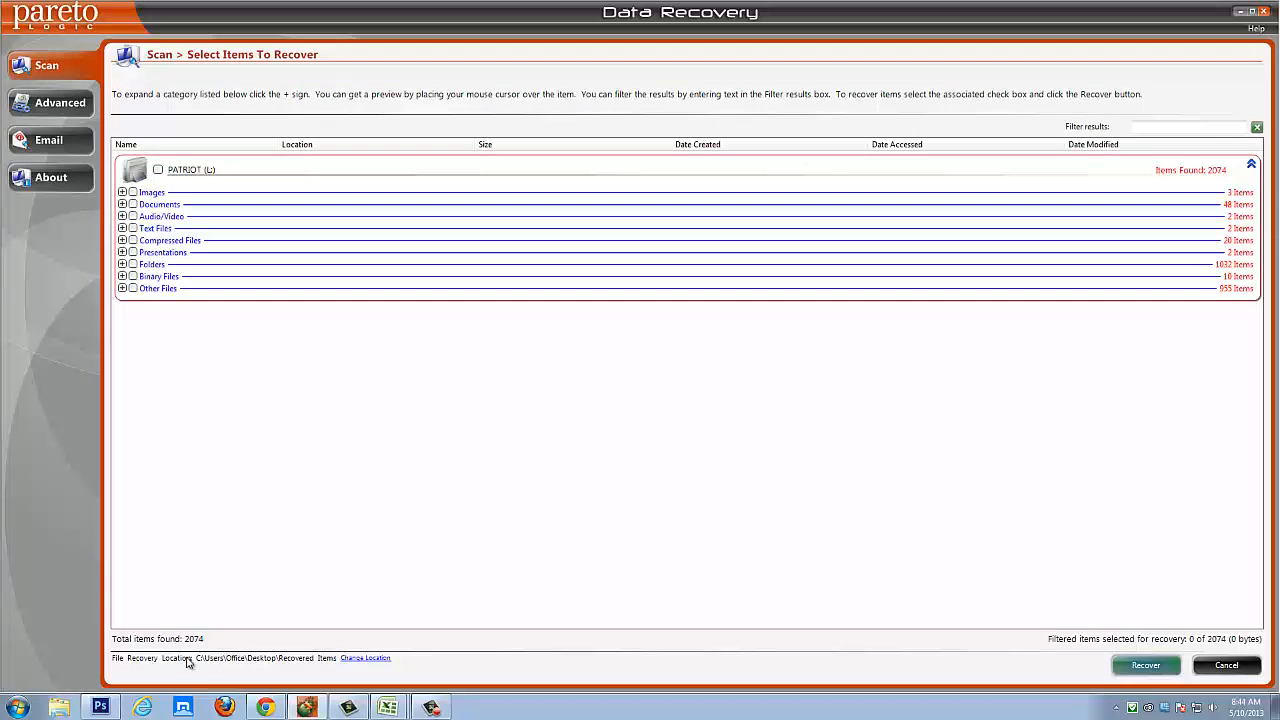
mouse_move(316, 660)
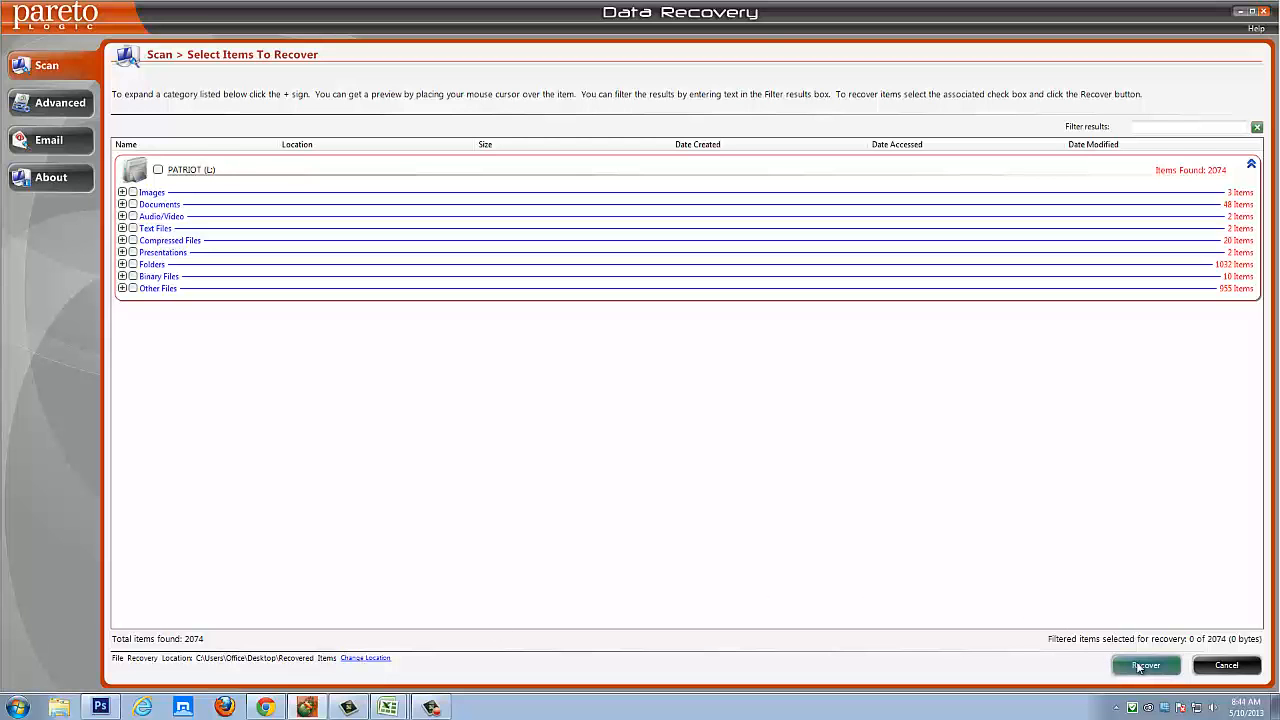
mouse_move(484, 498)
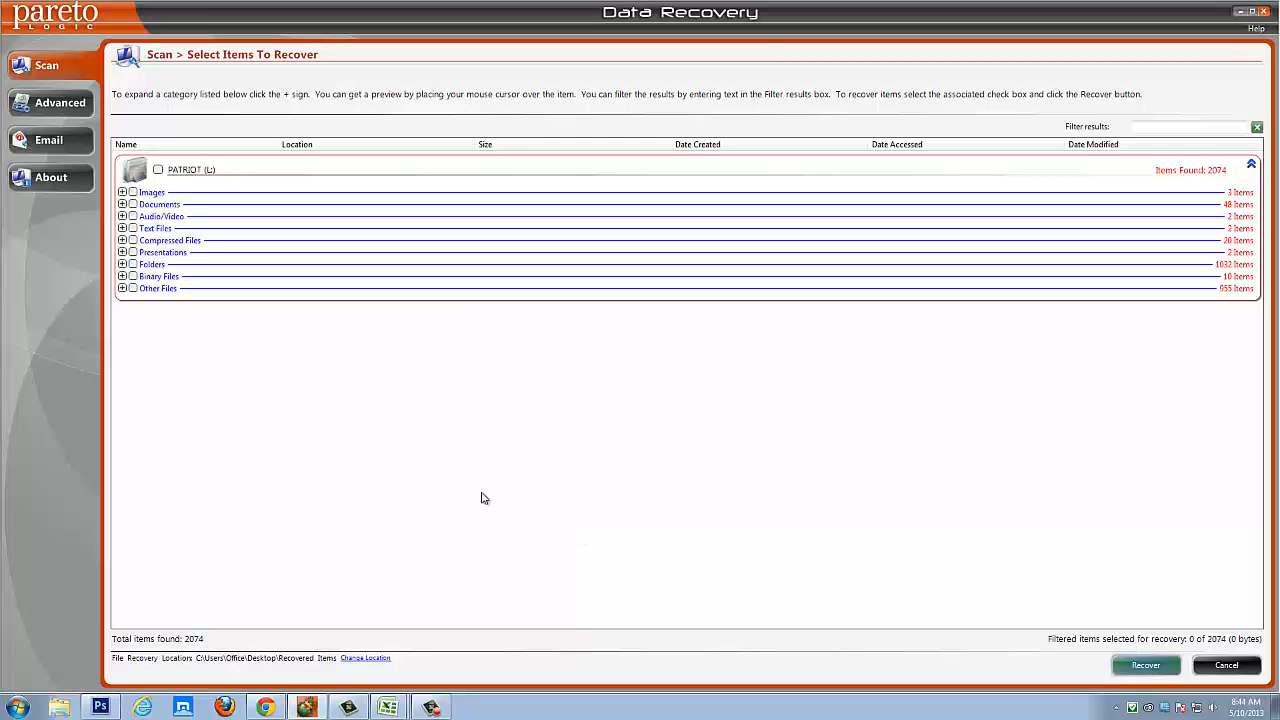
mouse_move(472, 492)
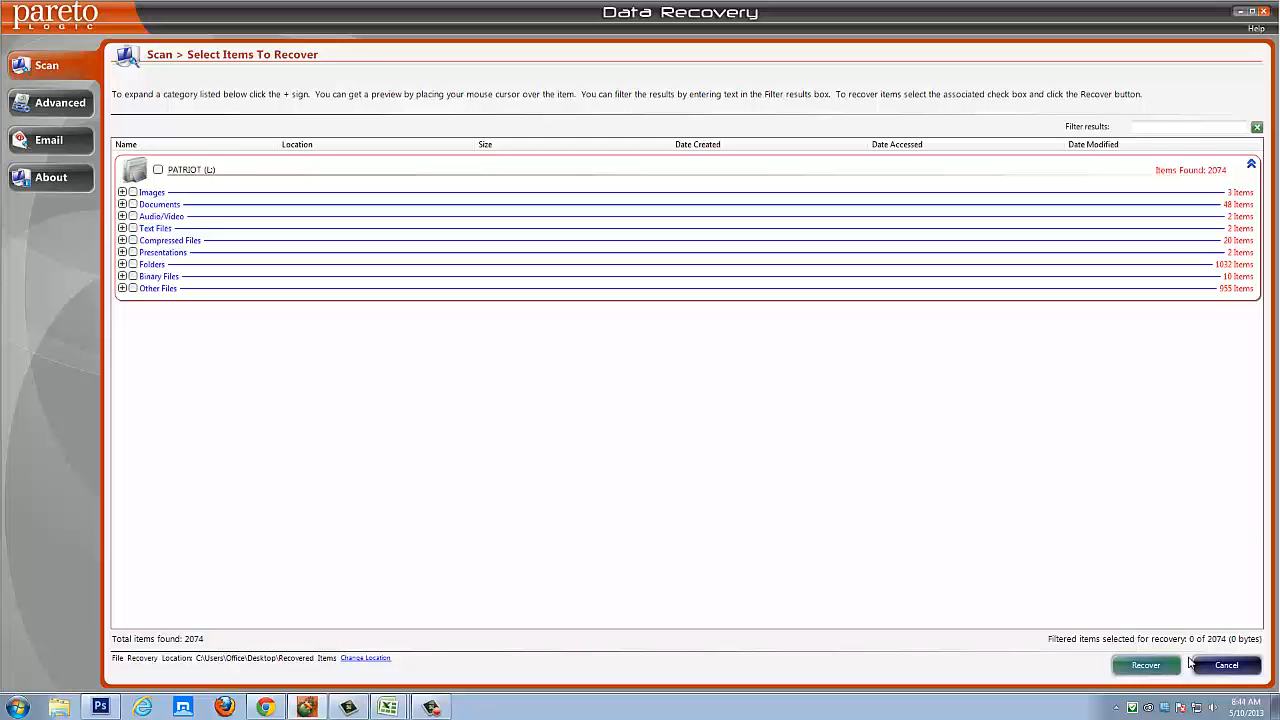
mouse_move(636, 486)
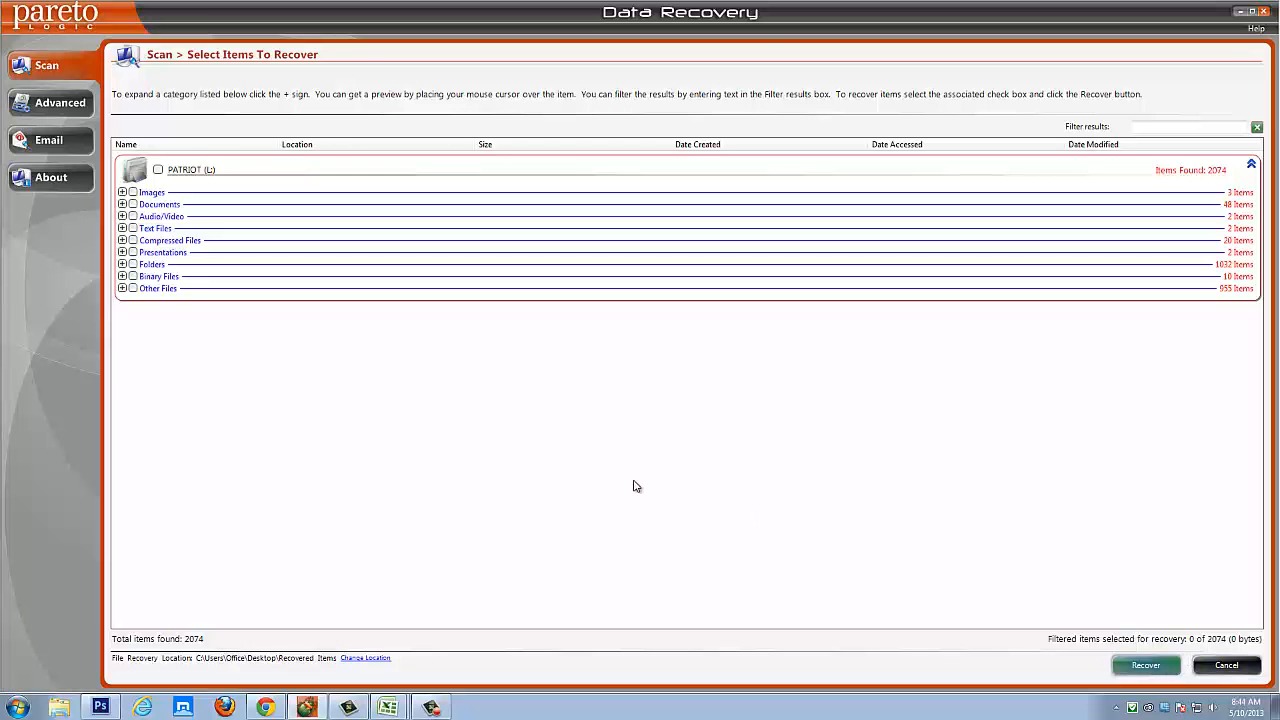
mouse_move(604, 460)
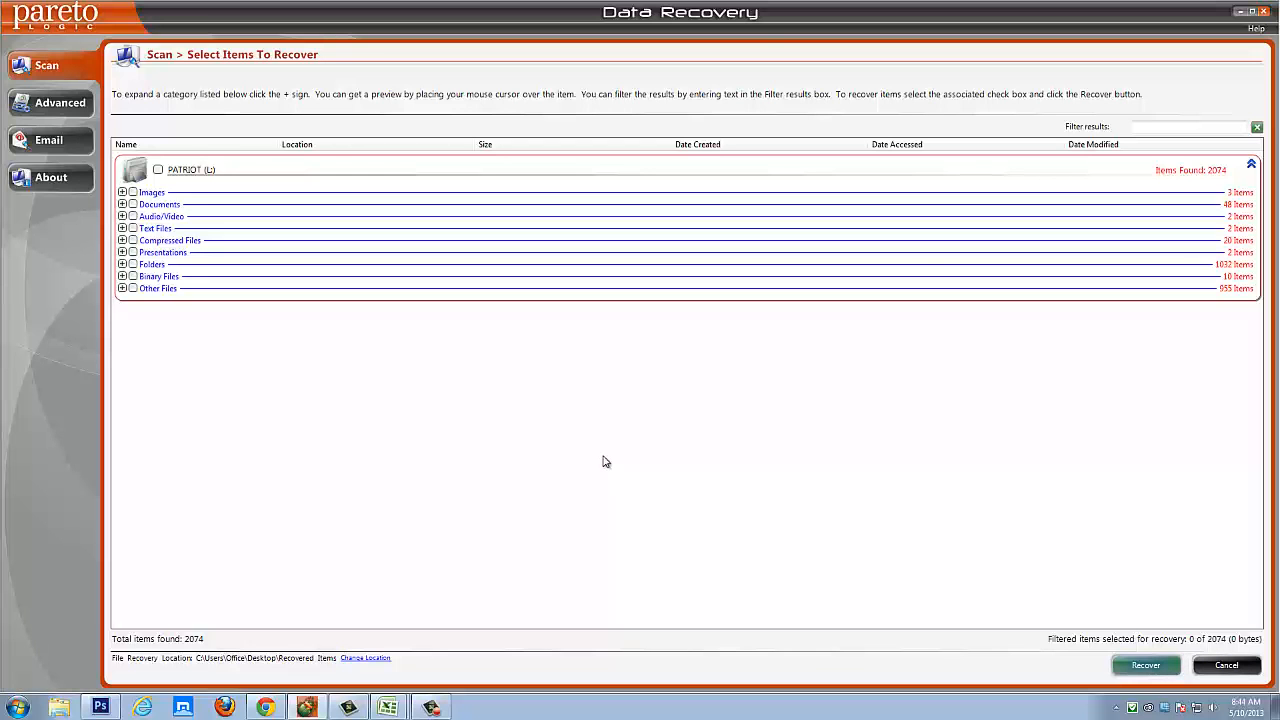
mouse_move(328, 456)
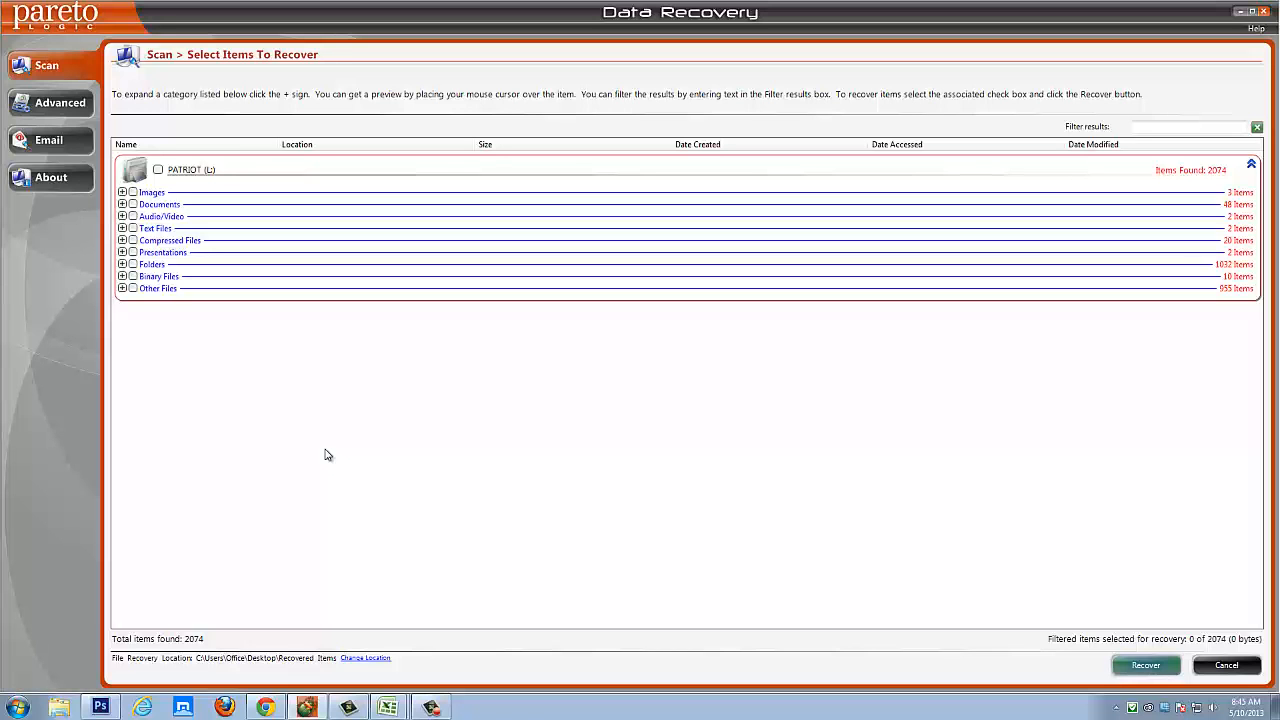
mouse_move(264, 446)
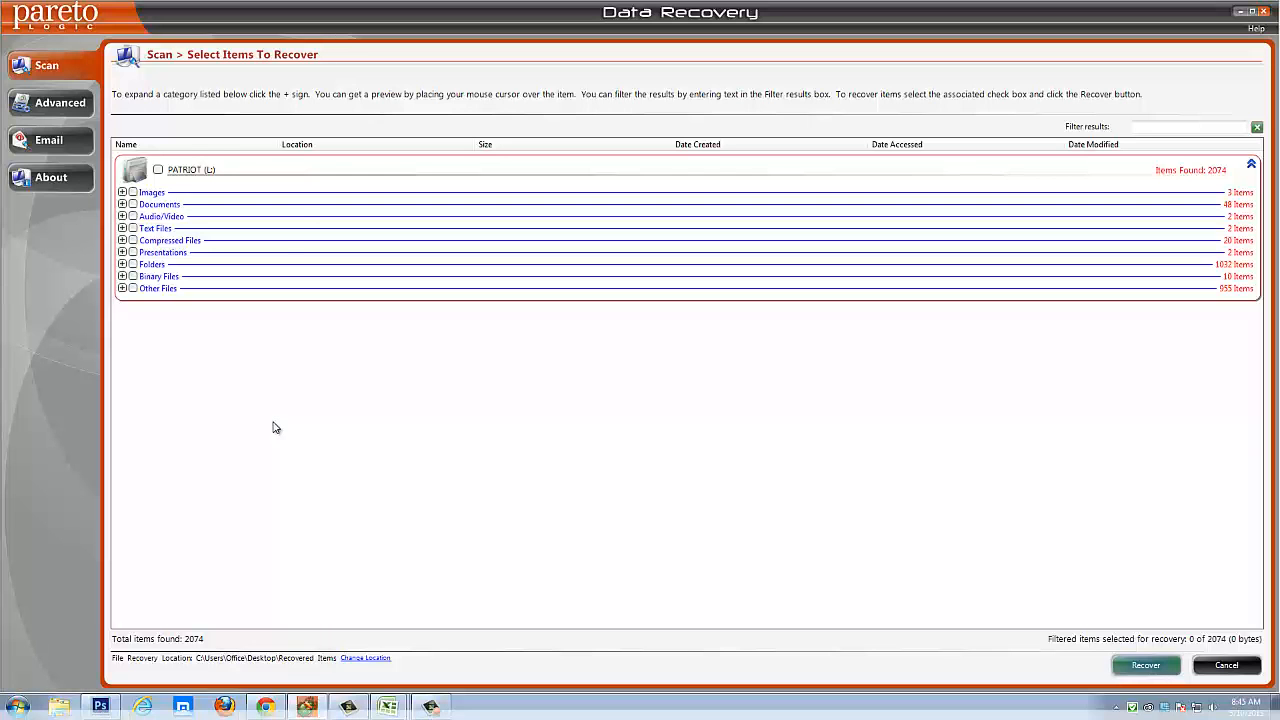
mouse_move(308, 460)
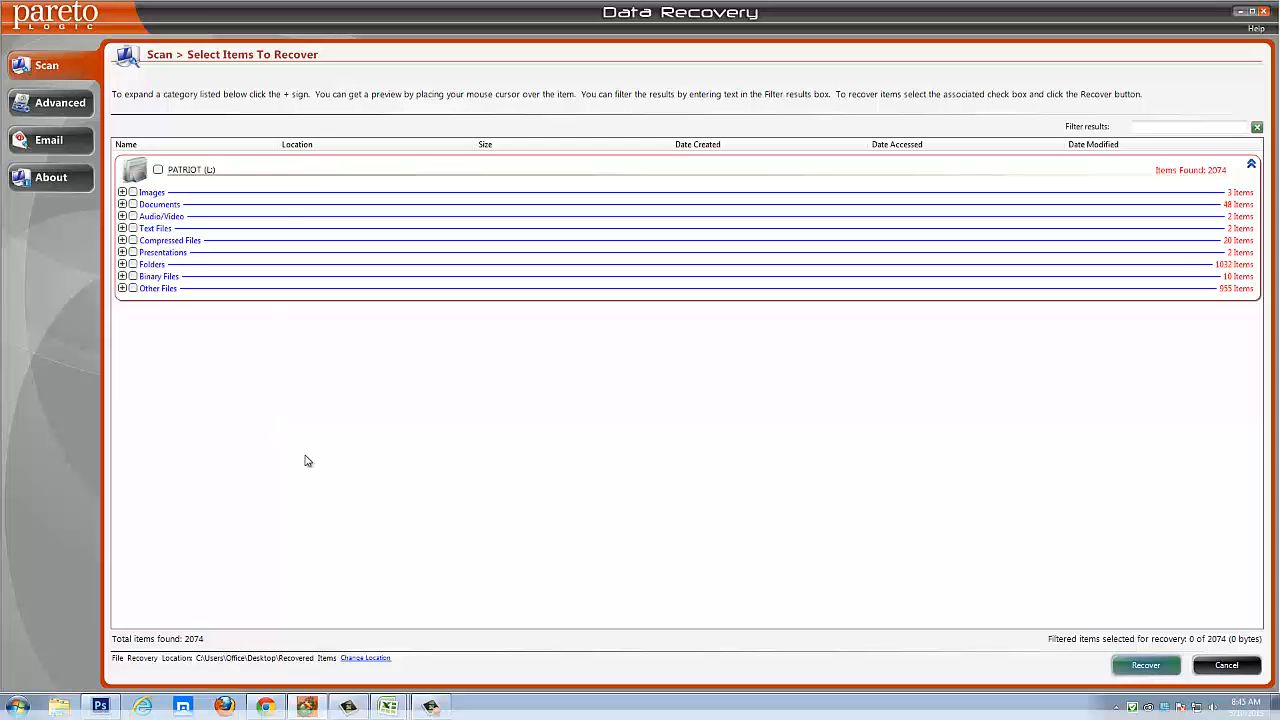
mouse_move(320, 464)
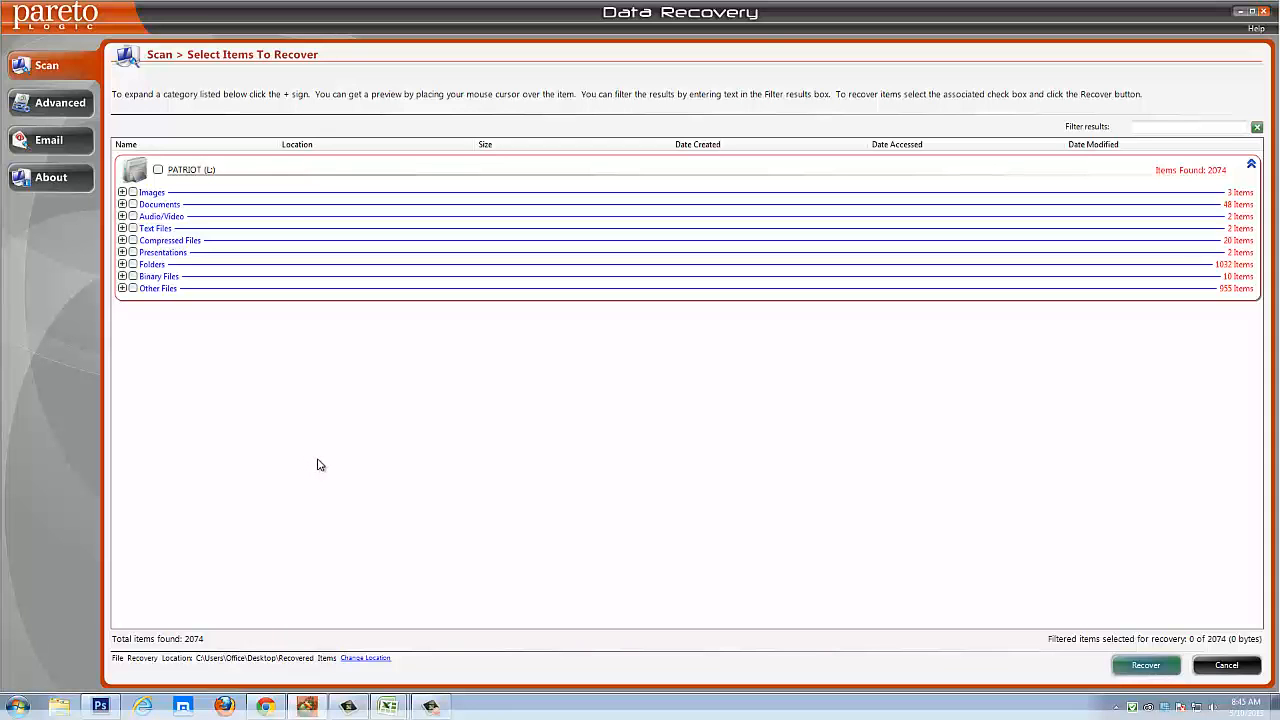
mouse_move(660, 48)
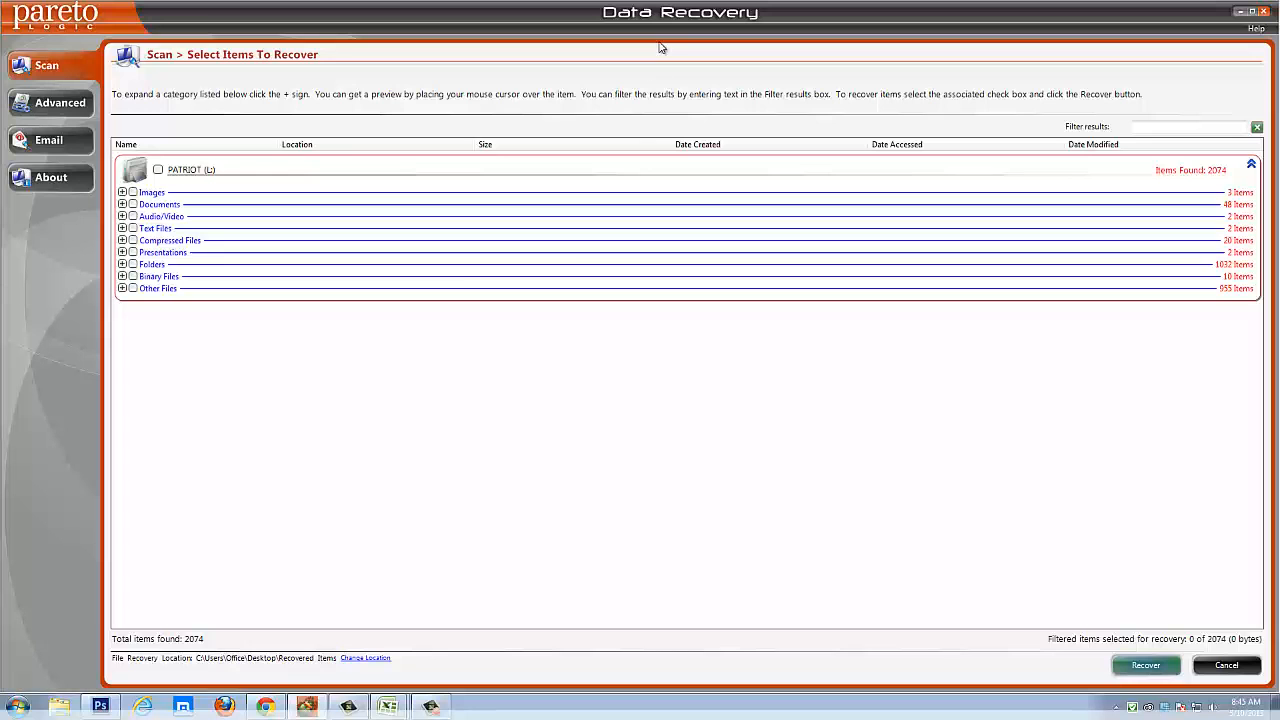
mouse_move(476, 544)
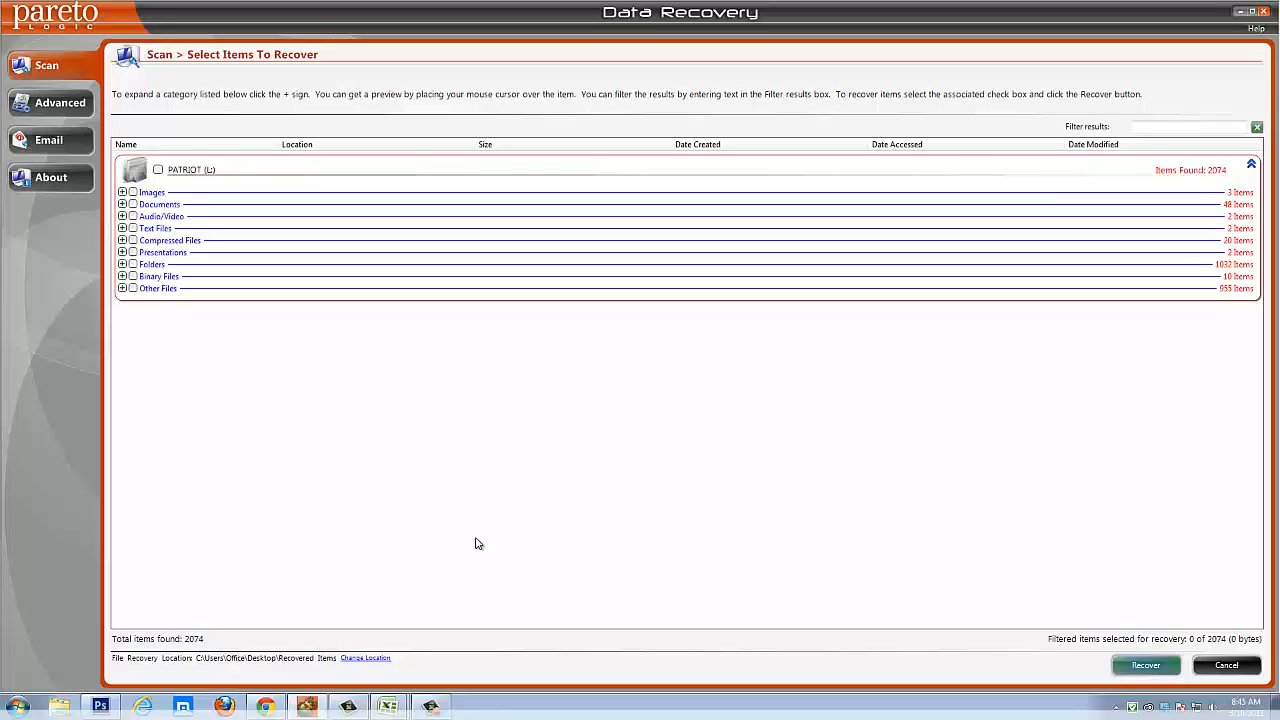
mouse_move(524, 664)
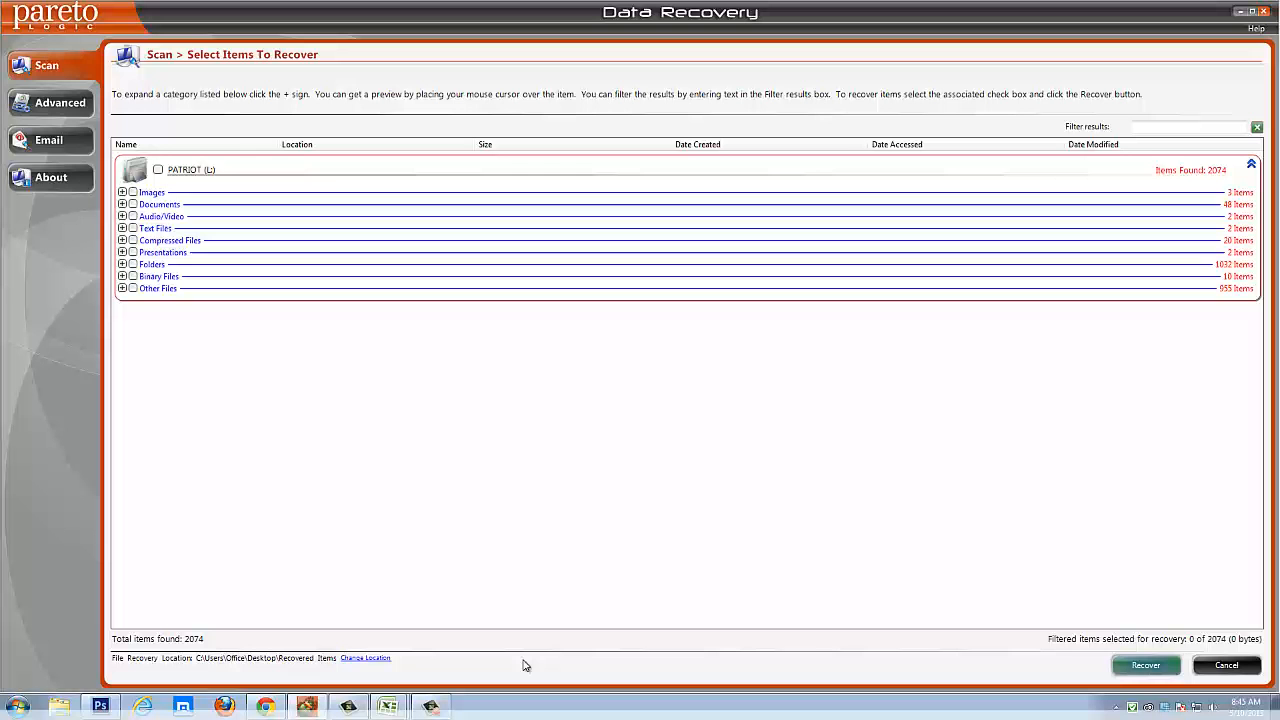
mouse_move(518, 688)
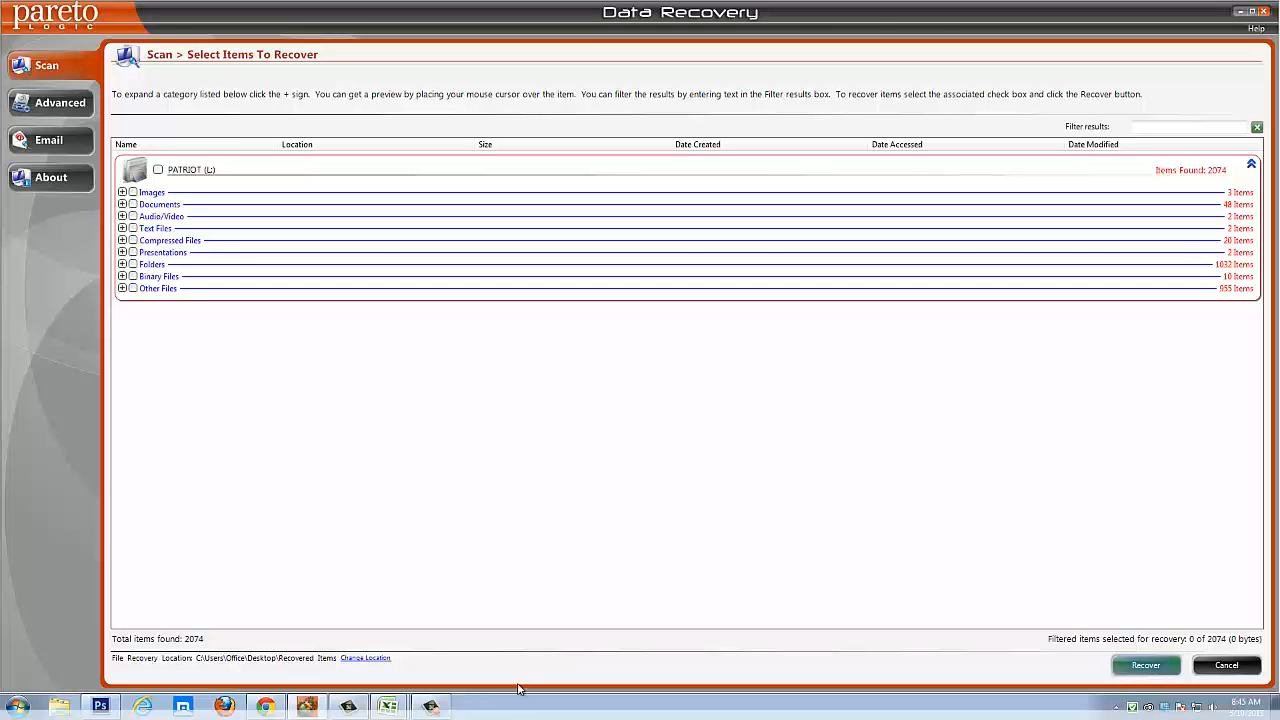